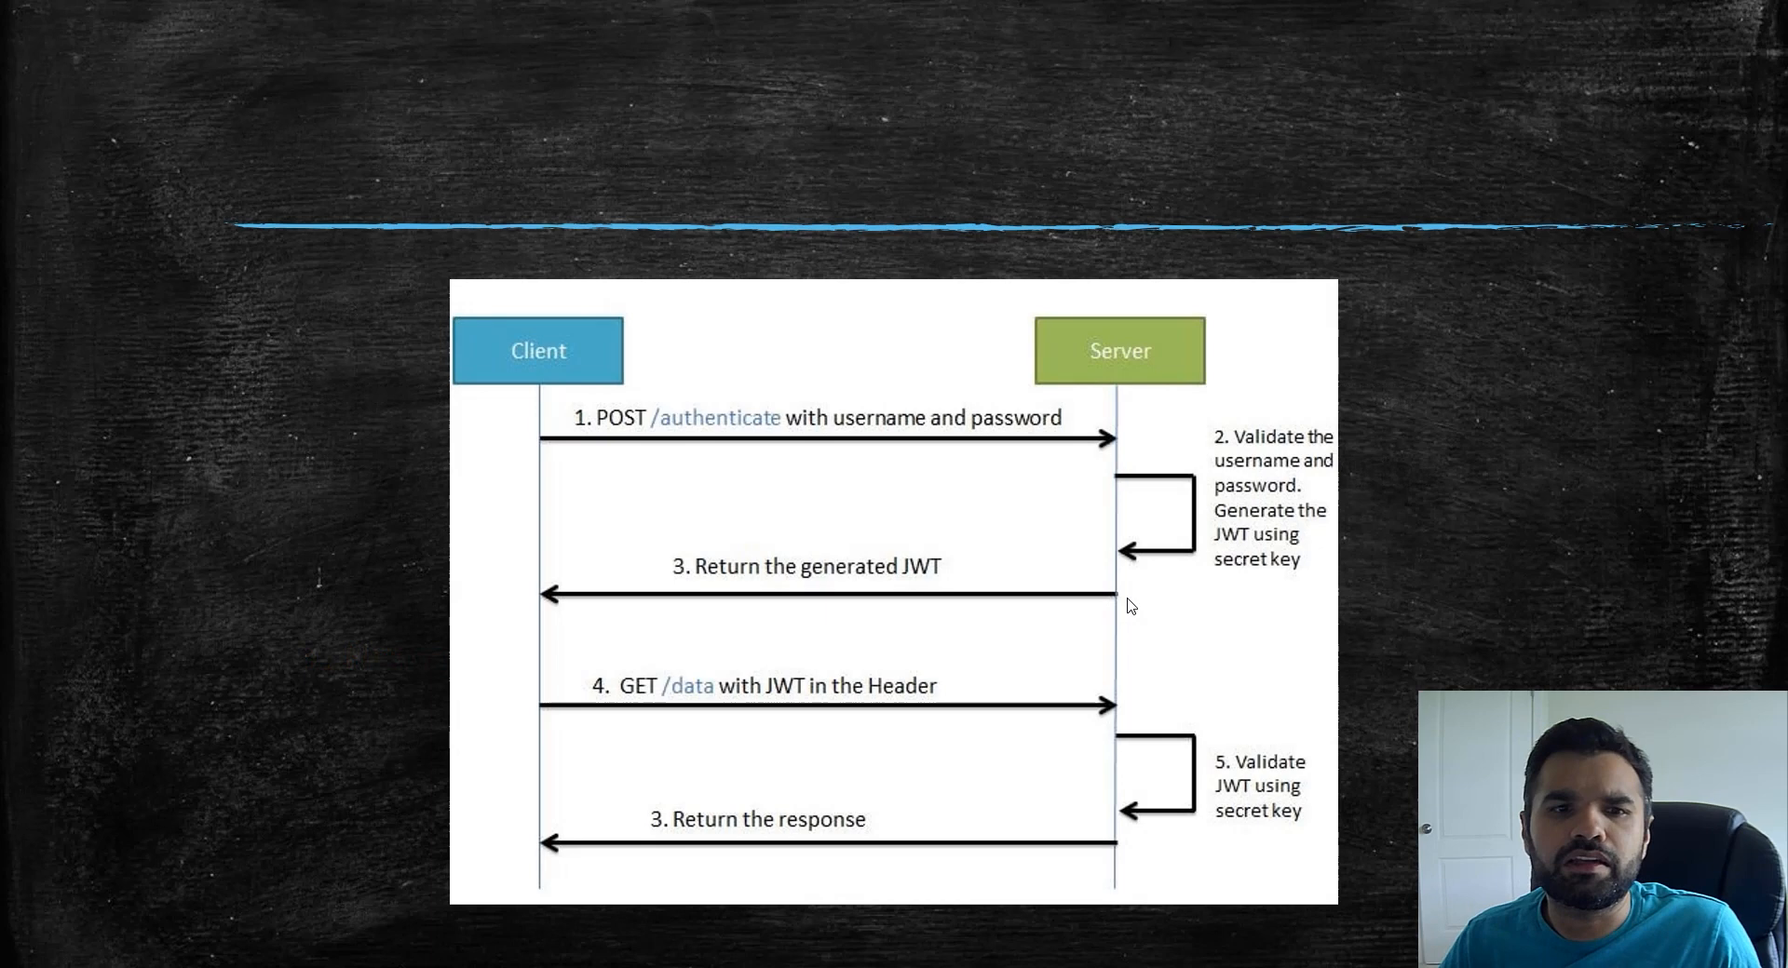
pyautogui.moveTo(827, 405)
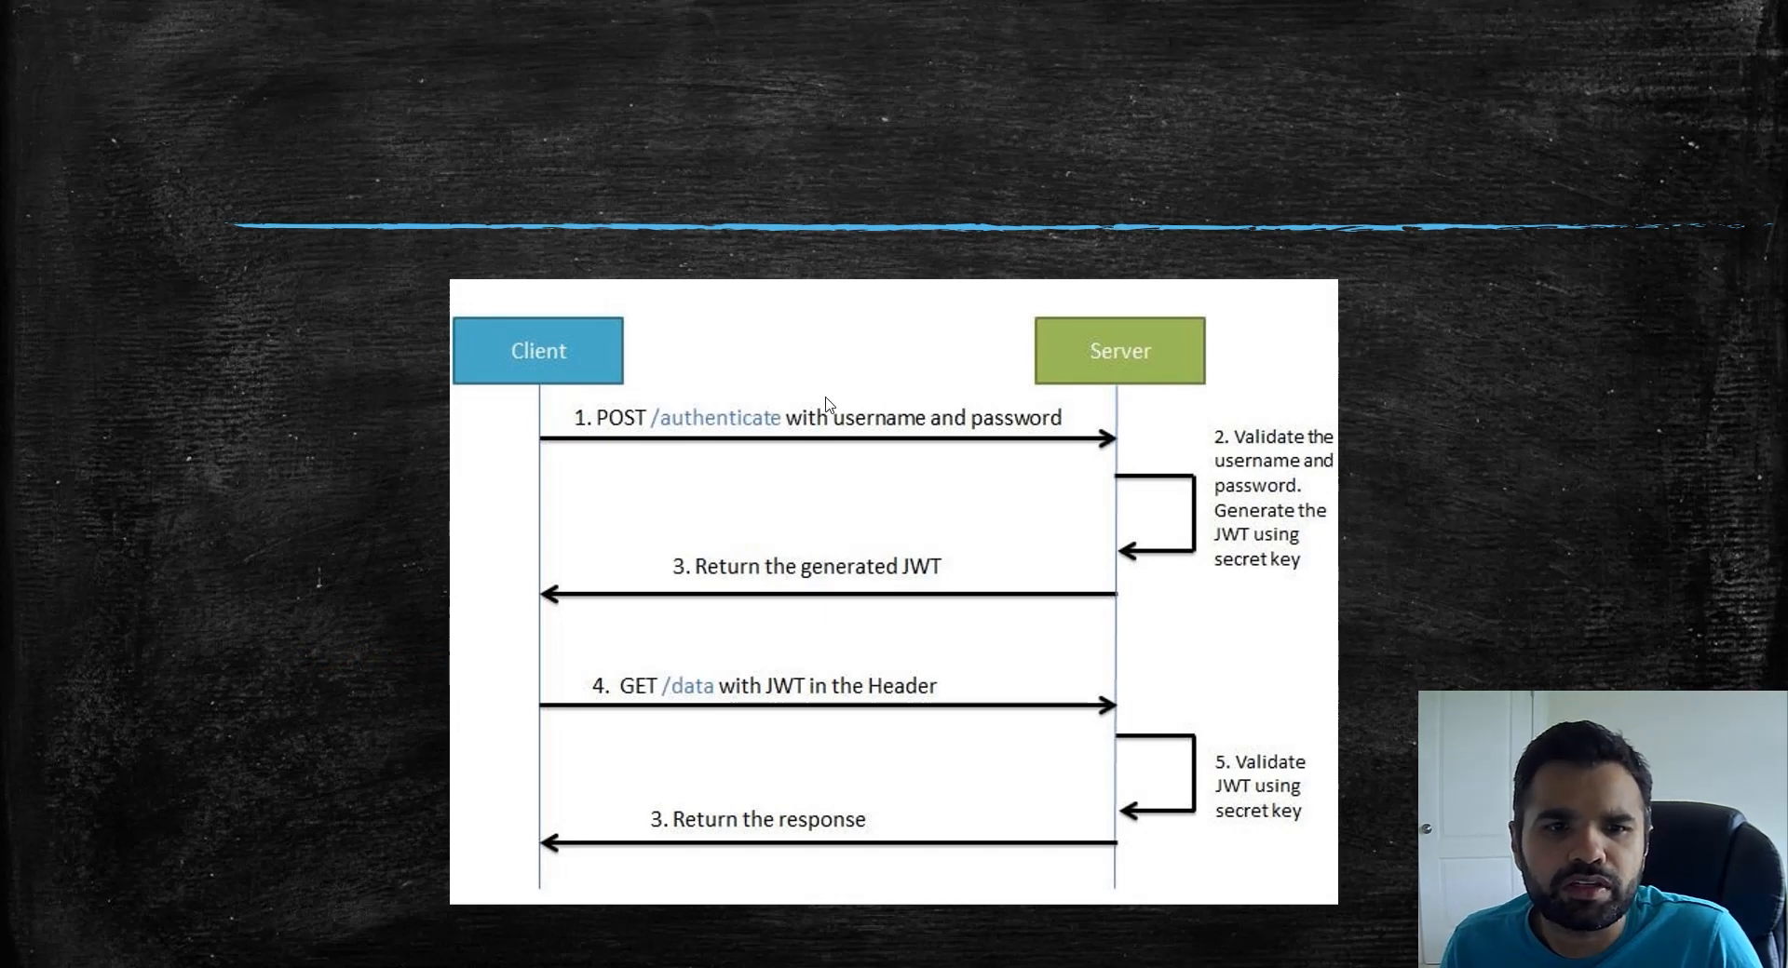
pyautogui.moveTo(854, 433)
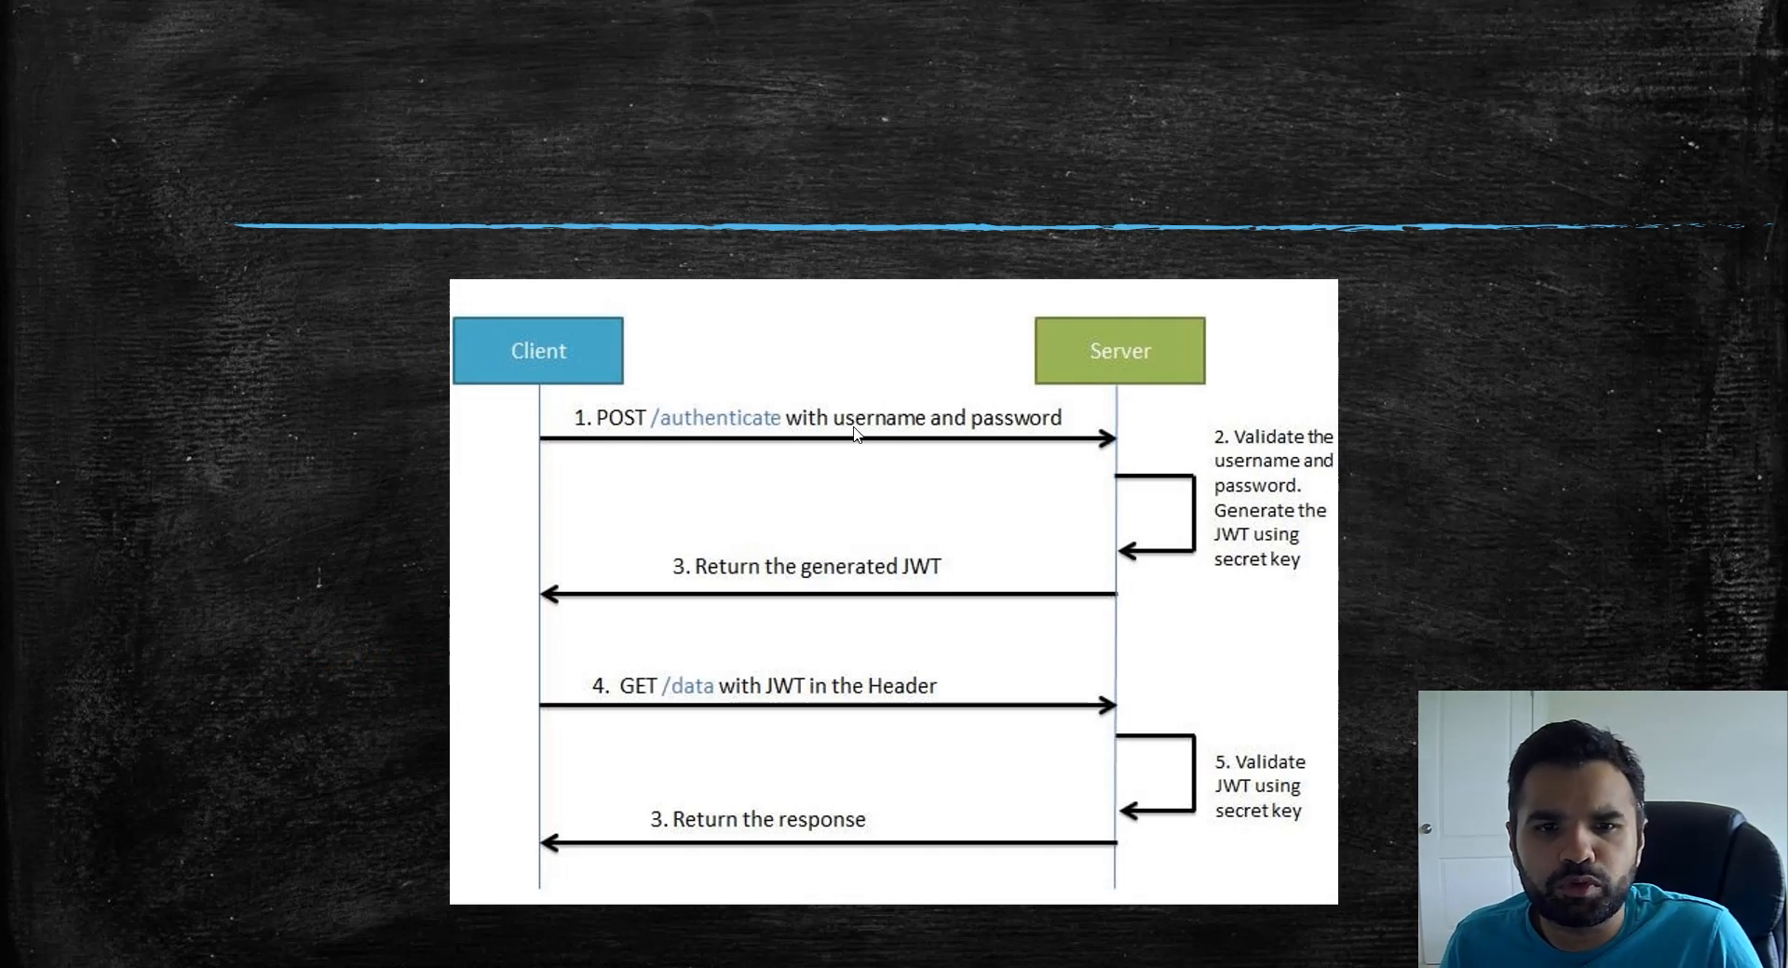
pyautogui.moveTo(1178, 557)
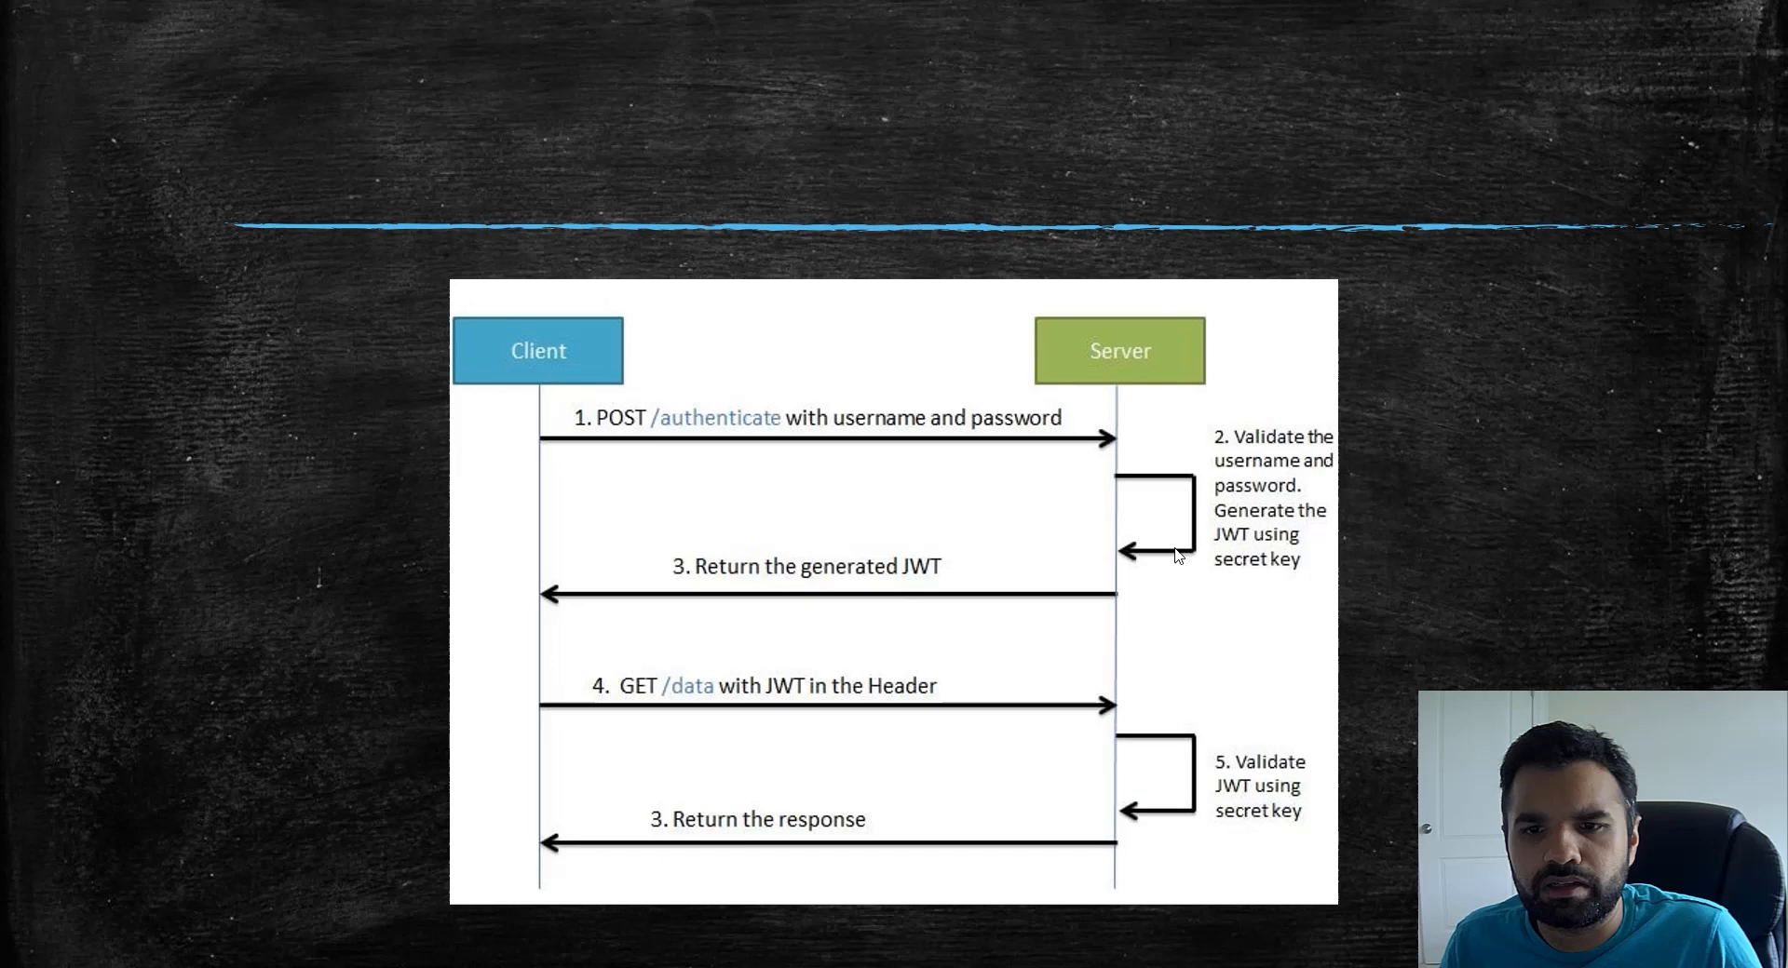
pyautogui.moveTo(605, 588)
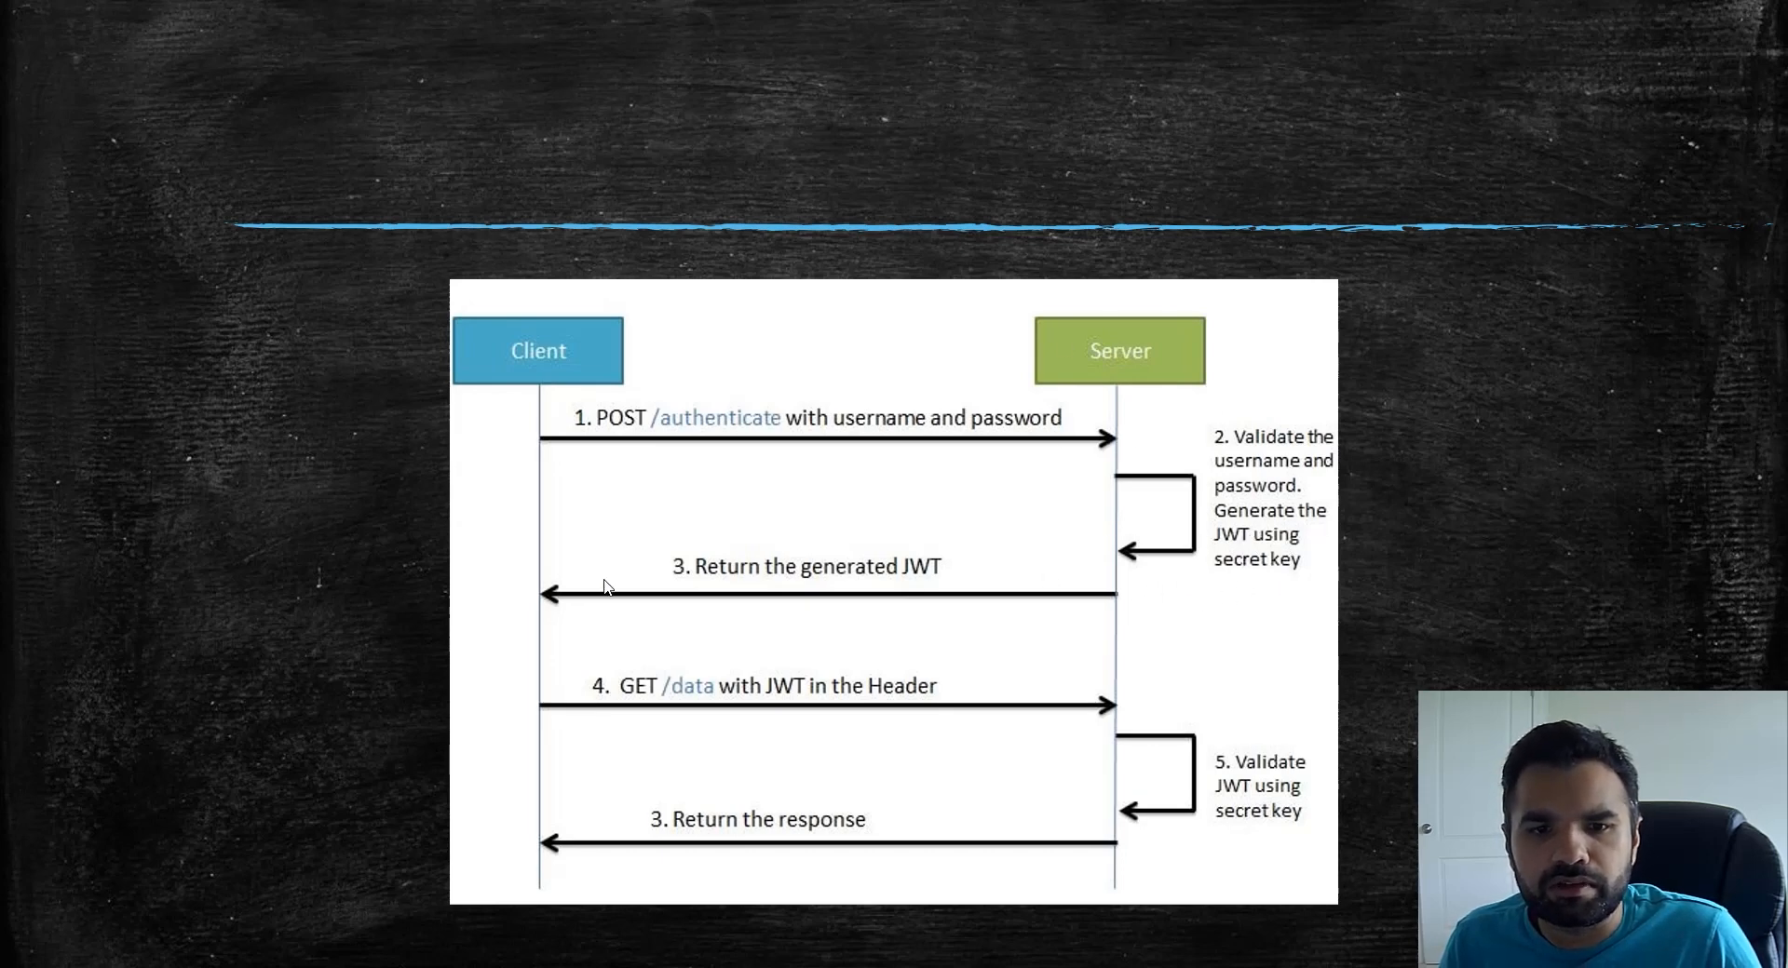
pyautogui.moveTo(655, 713)
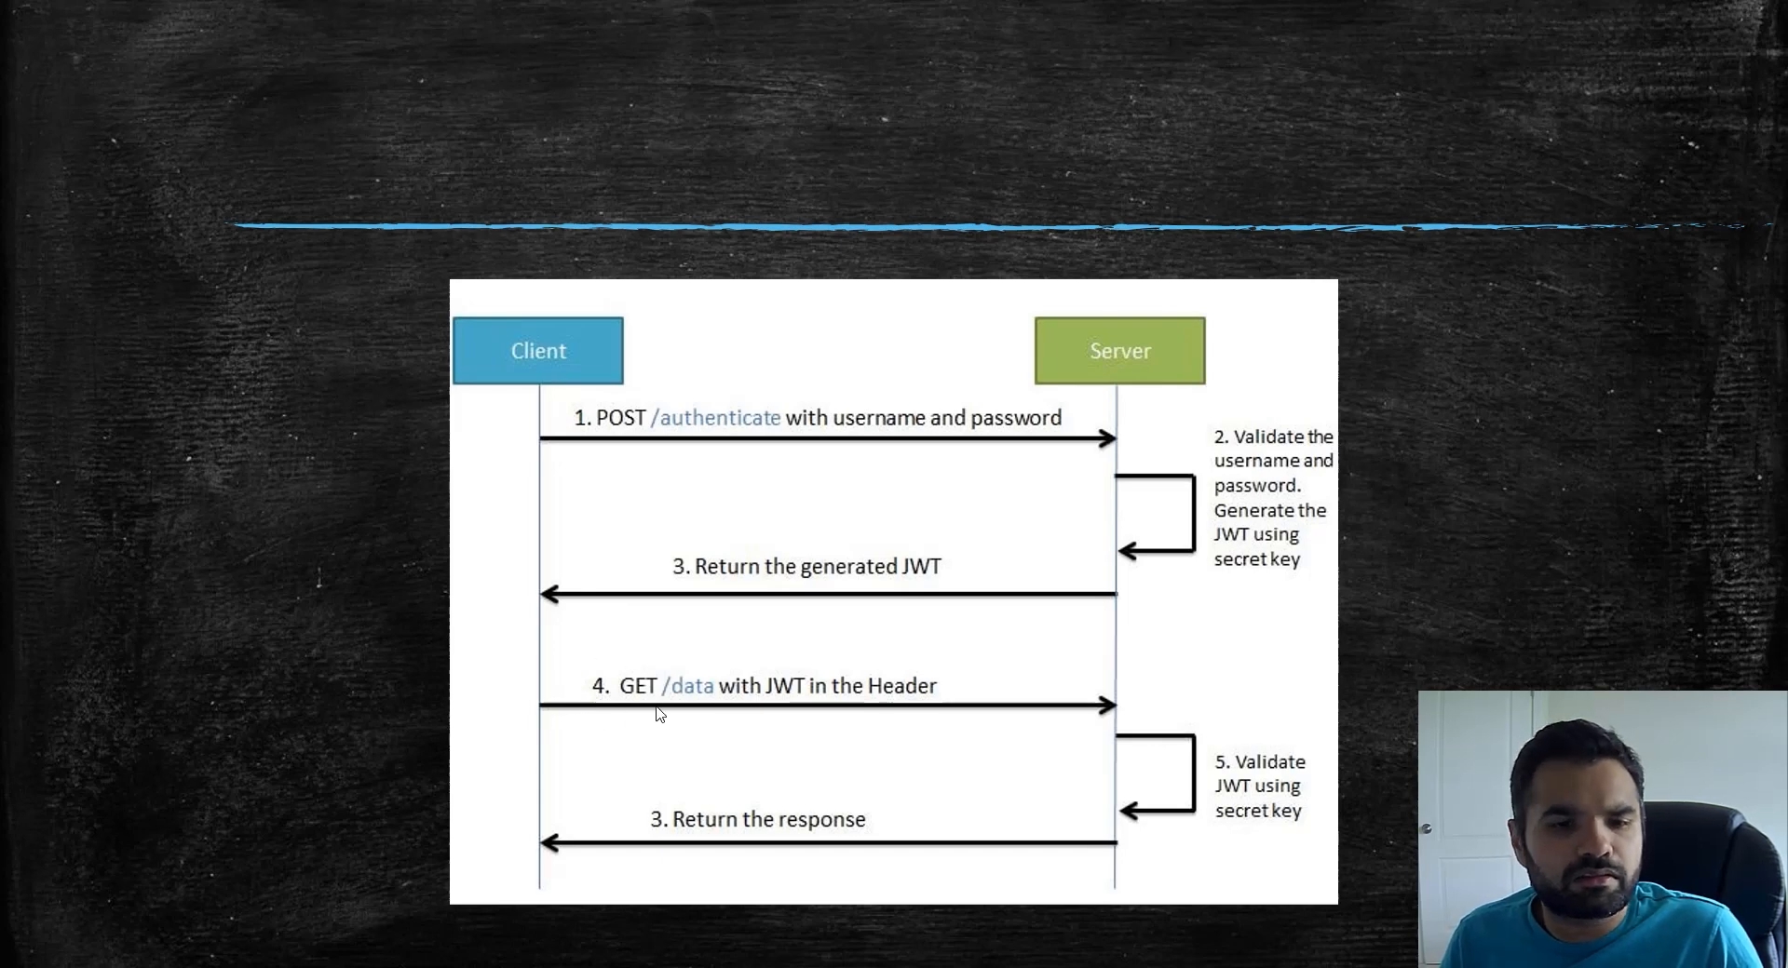
pyautogui.moveTo(934, 835)
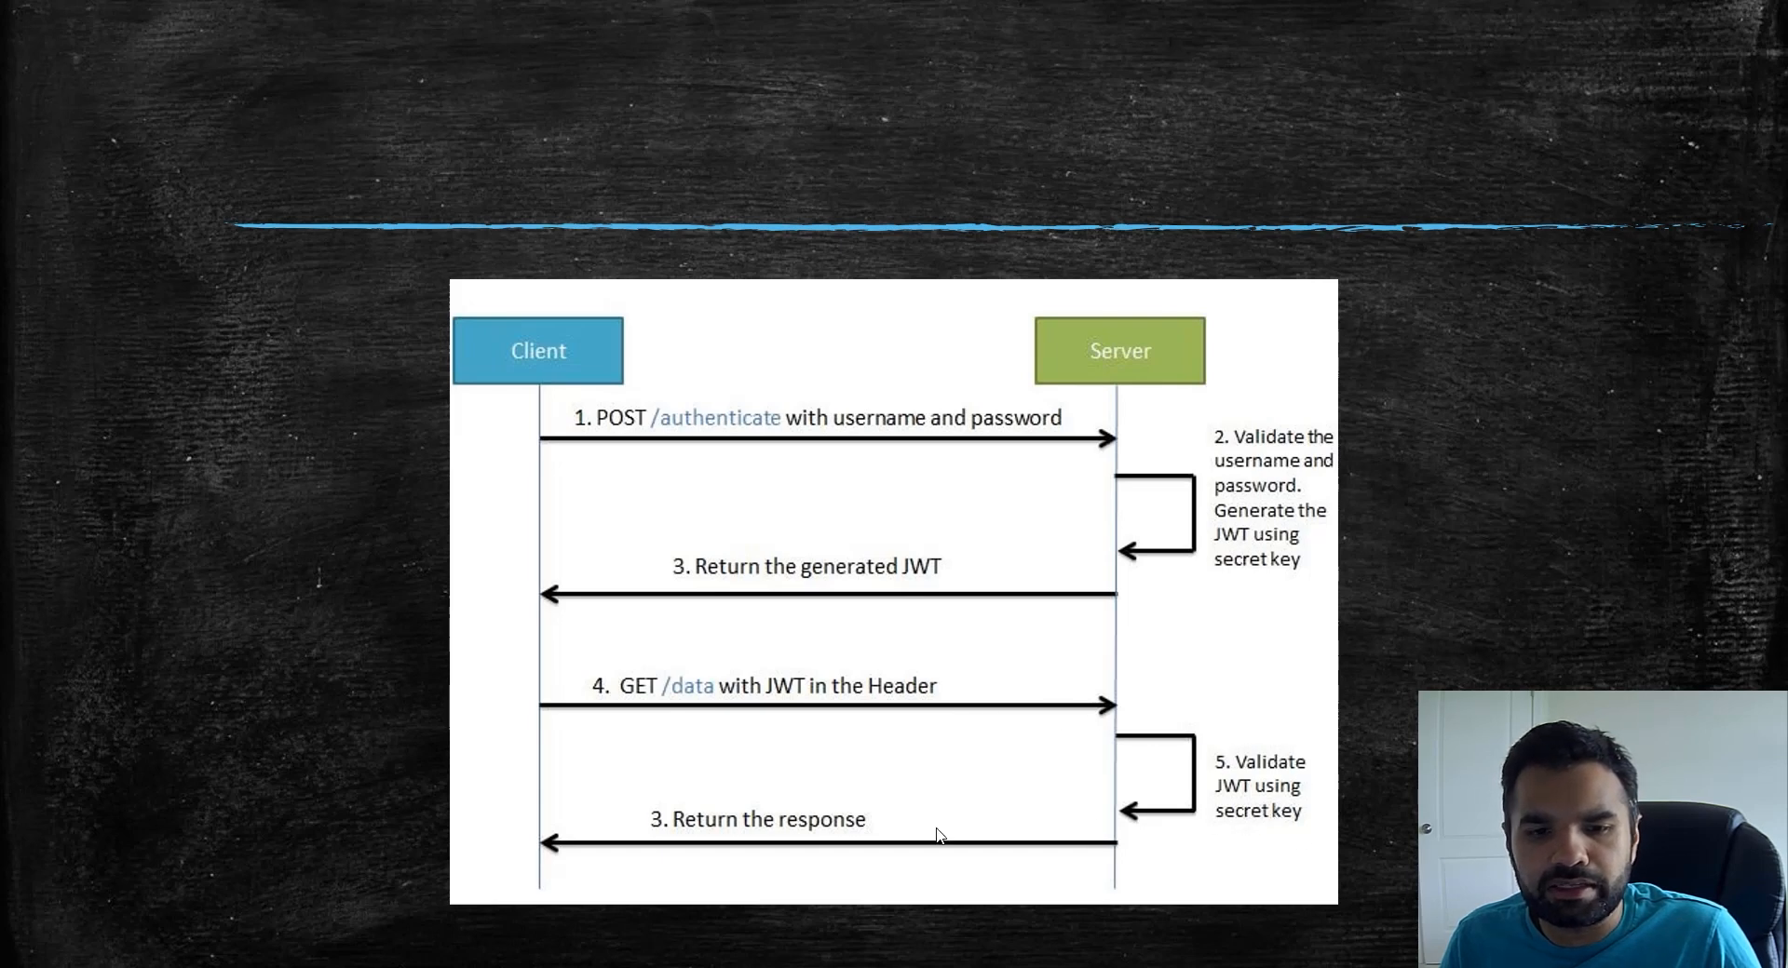
pyautogui.moveTo(1433, 444)
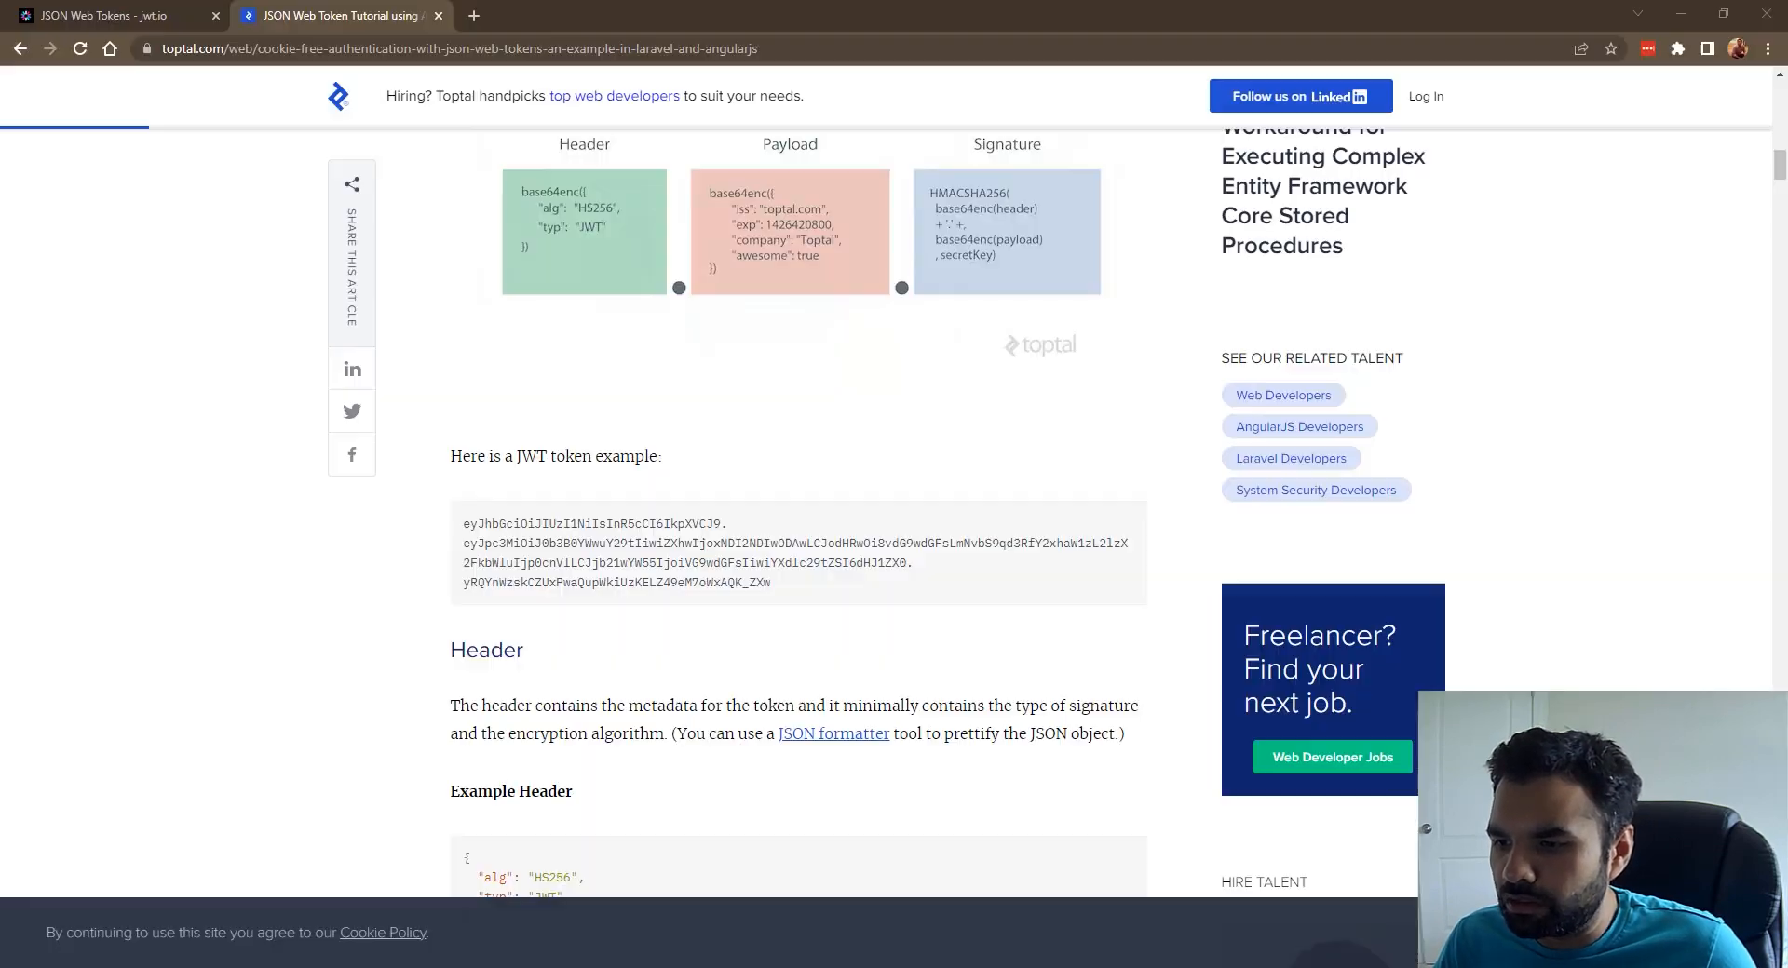
# Bring up the jwt.io debugger and select 'John' in the sample token's payload
pyautogui.click(114, 16)
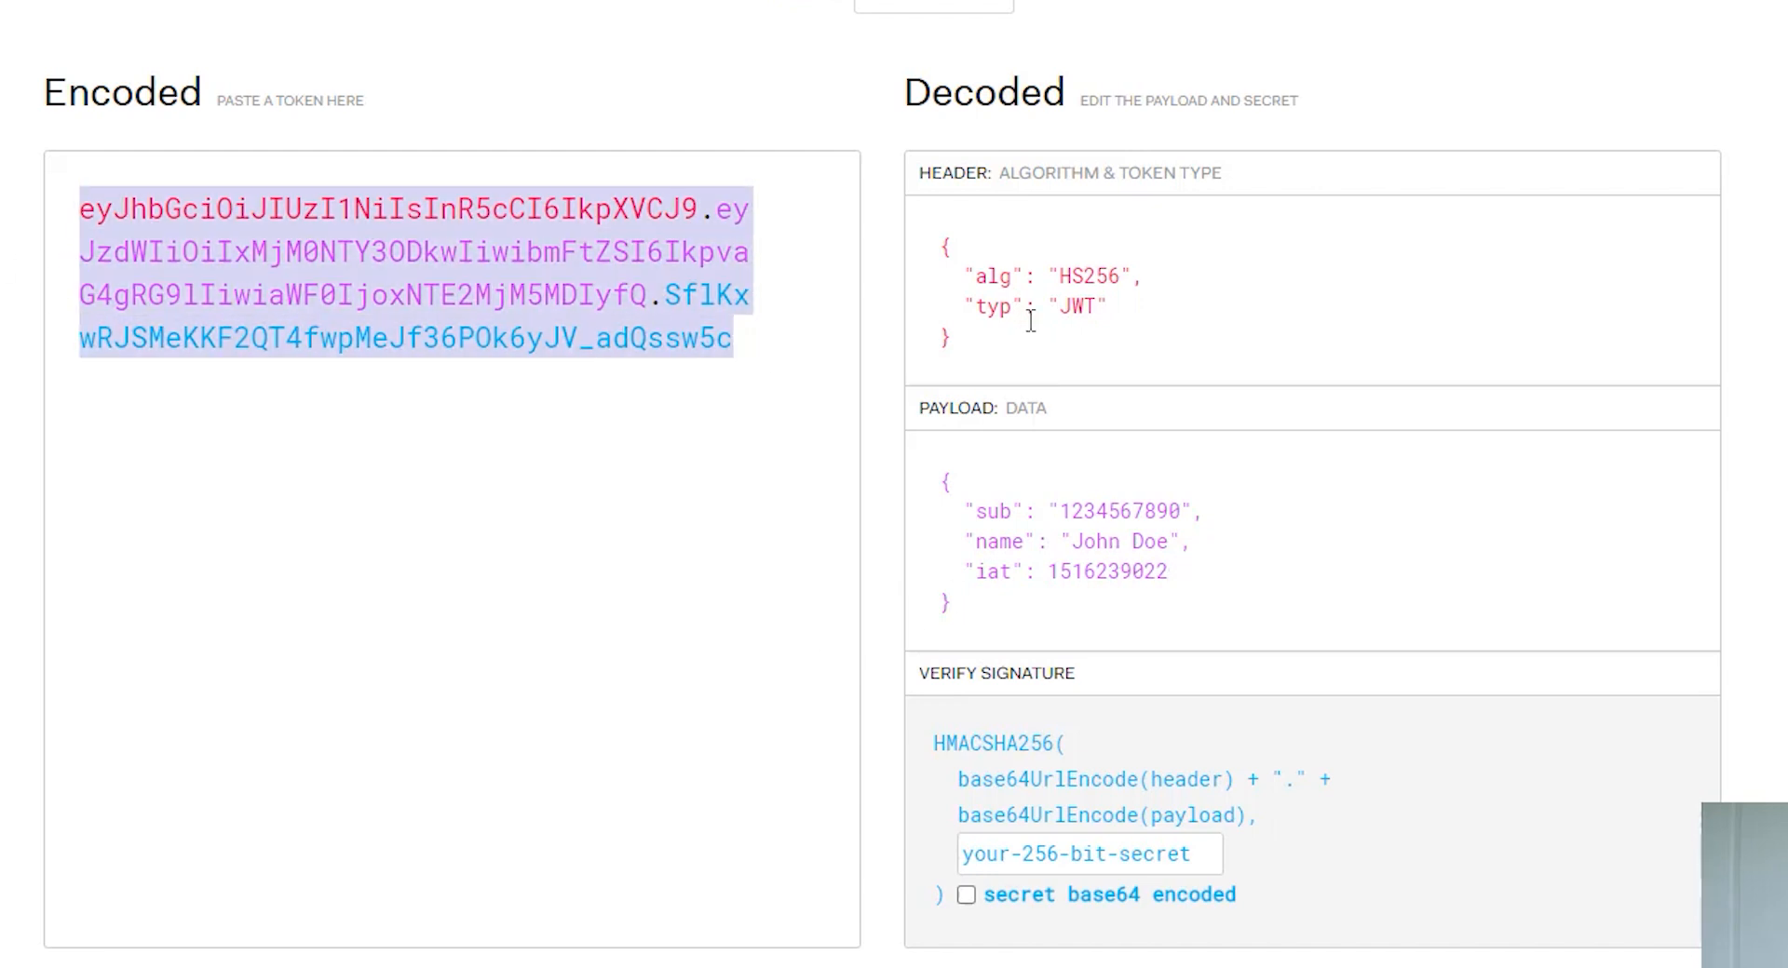
pyautogui.moveTo(987, 276)
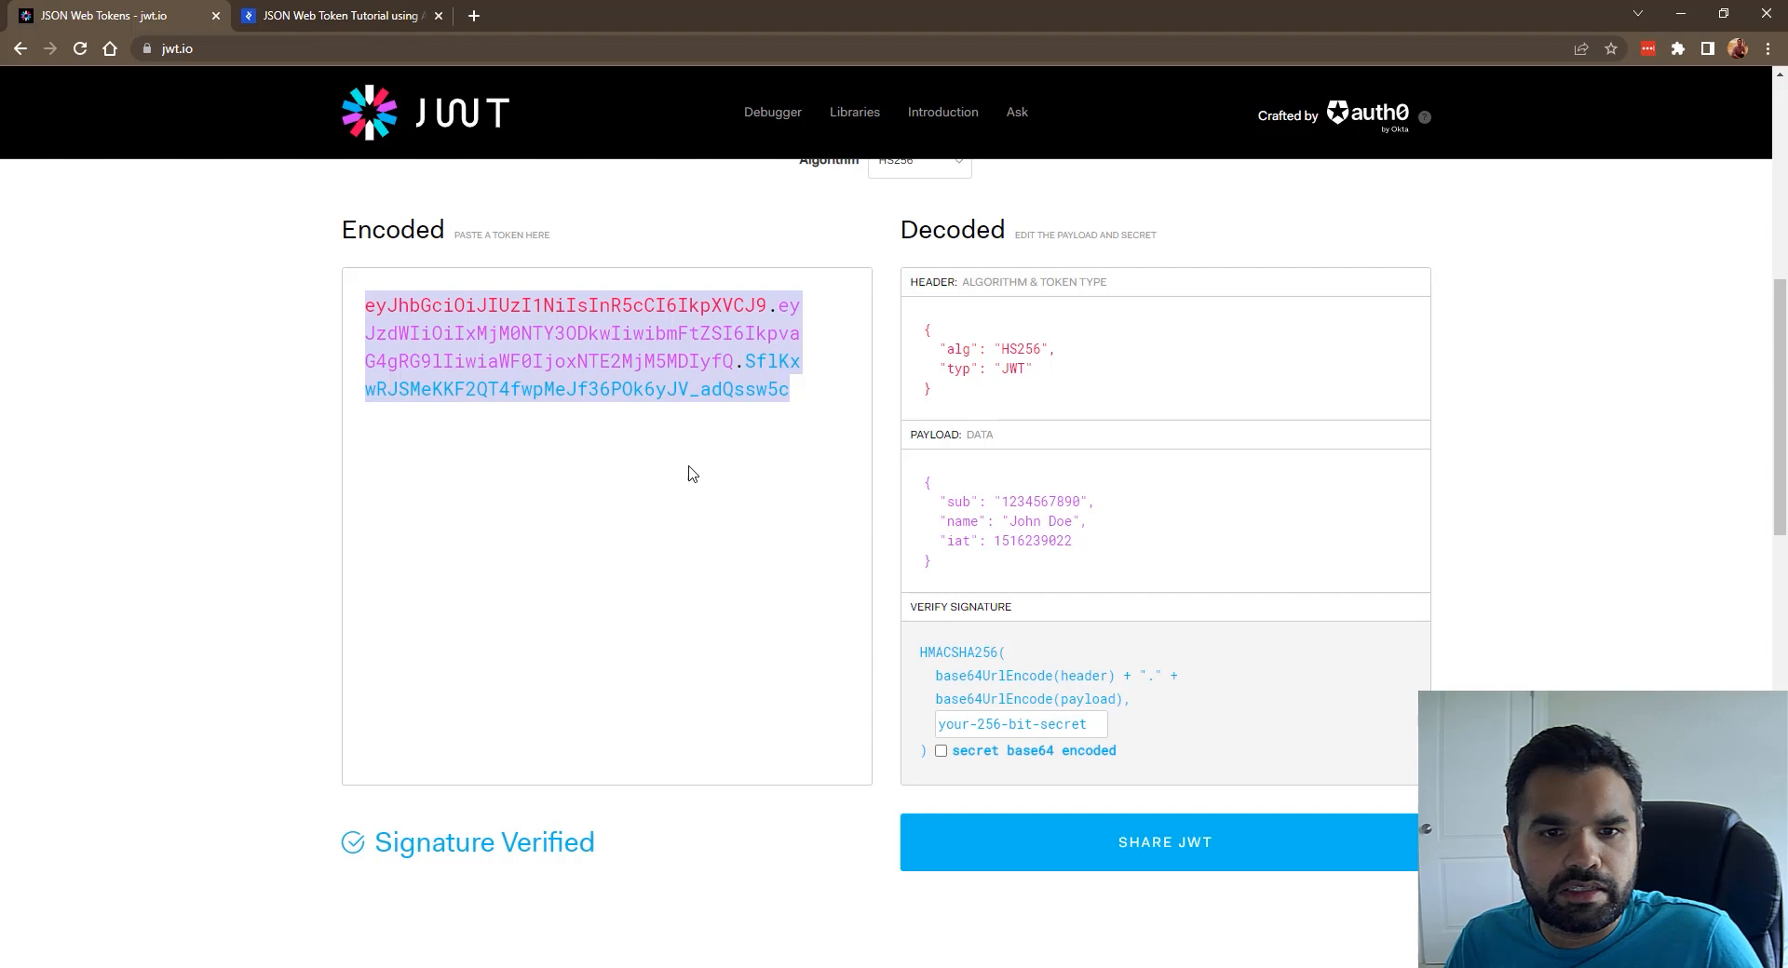
pyautogui.click(1022, 498)
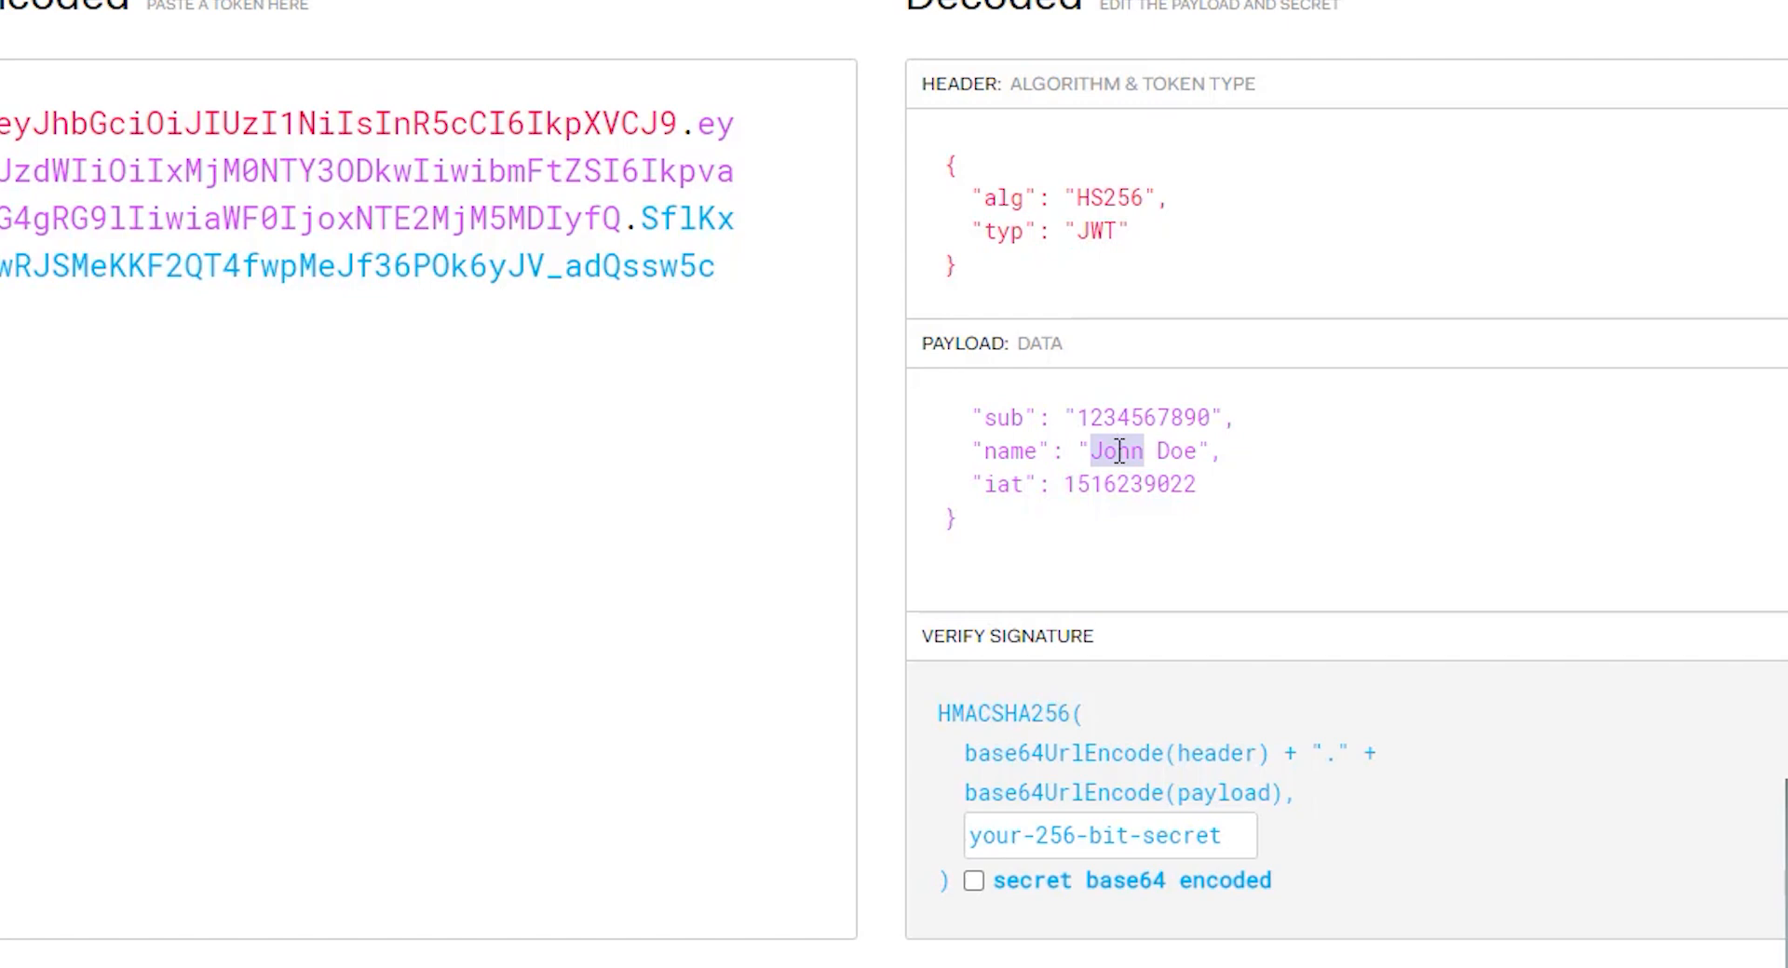
pyautogui.write('Paul')
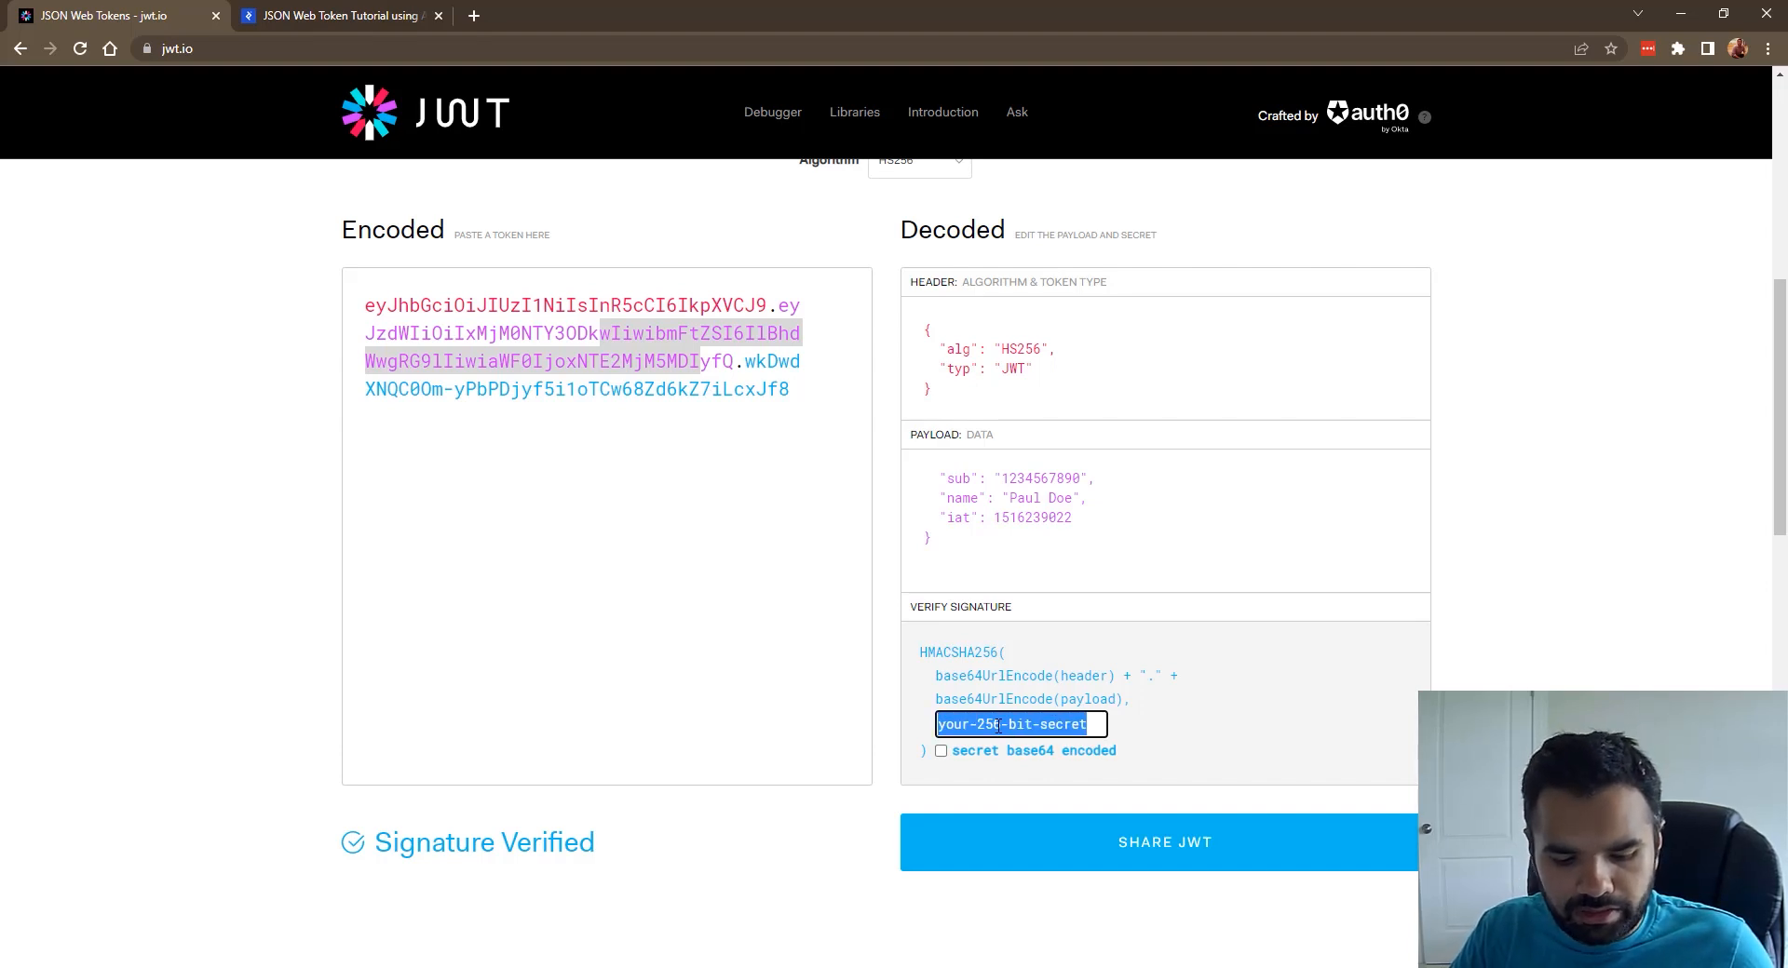
pyautogui.write('my s')
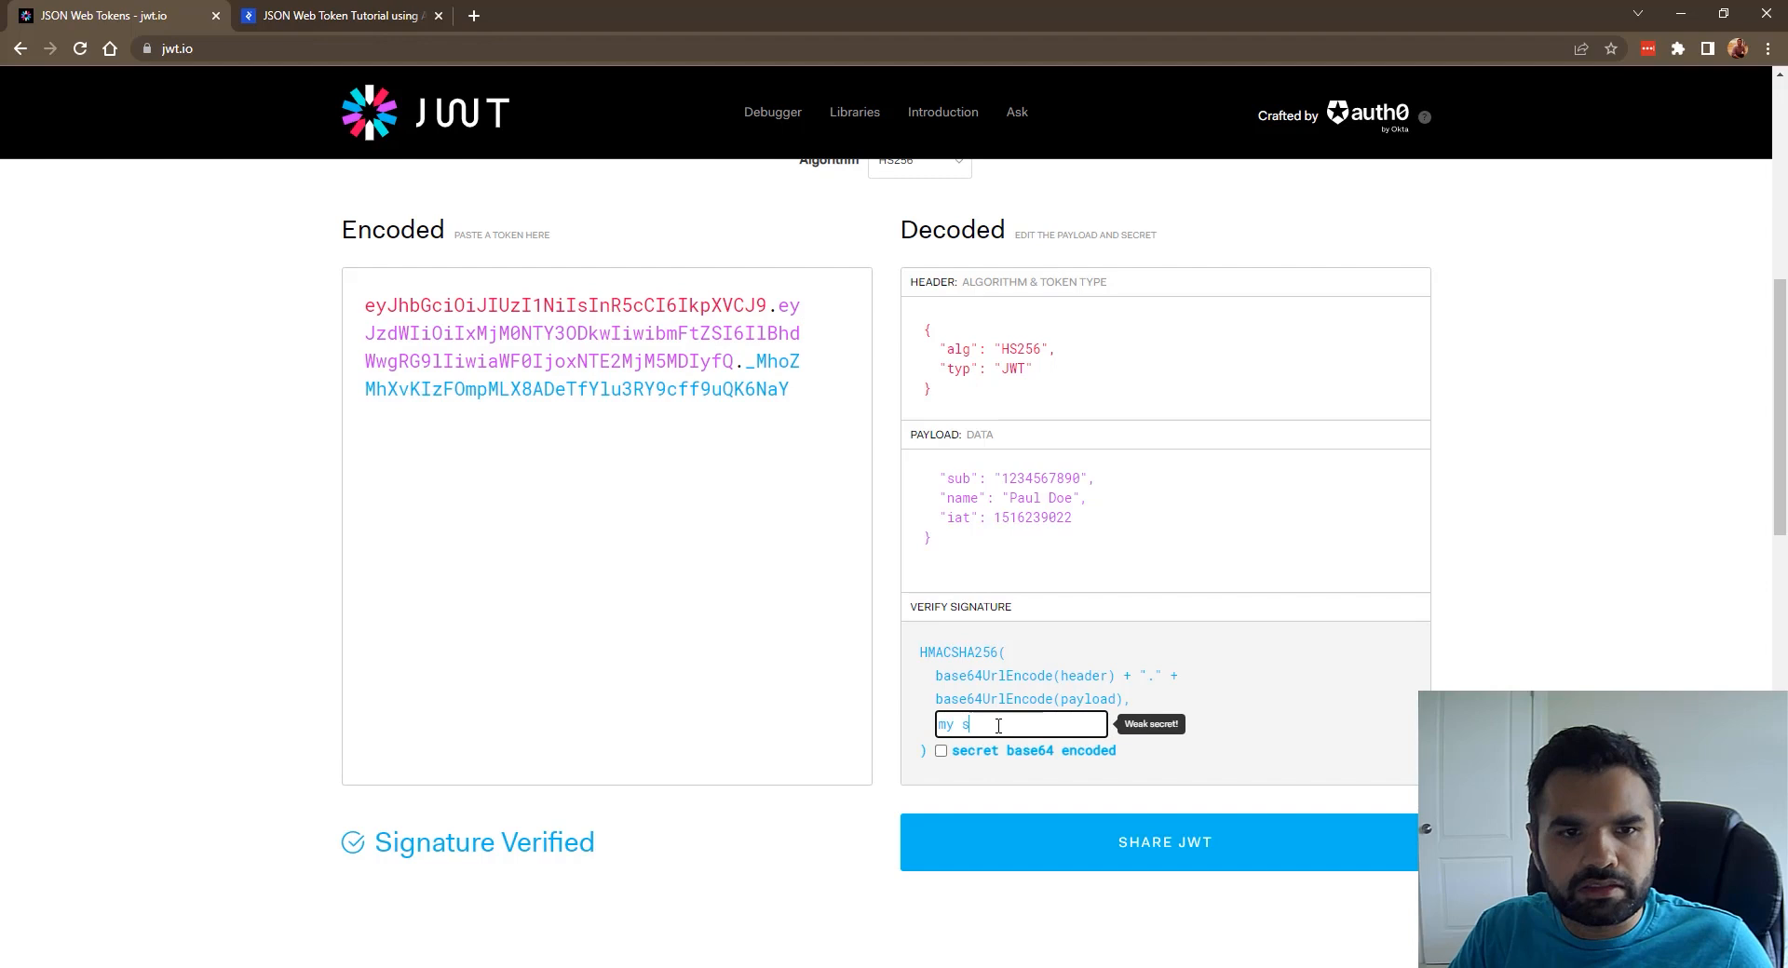
pyautogui.write('ecret')
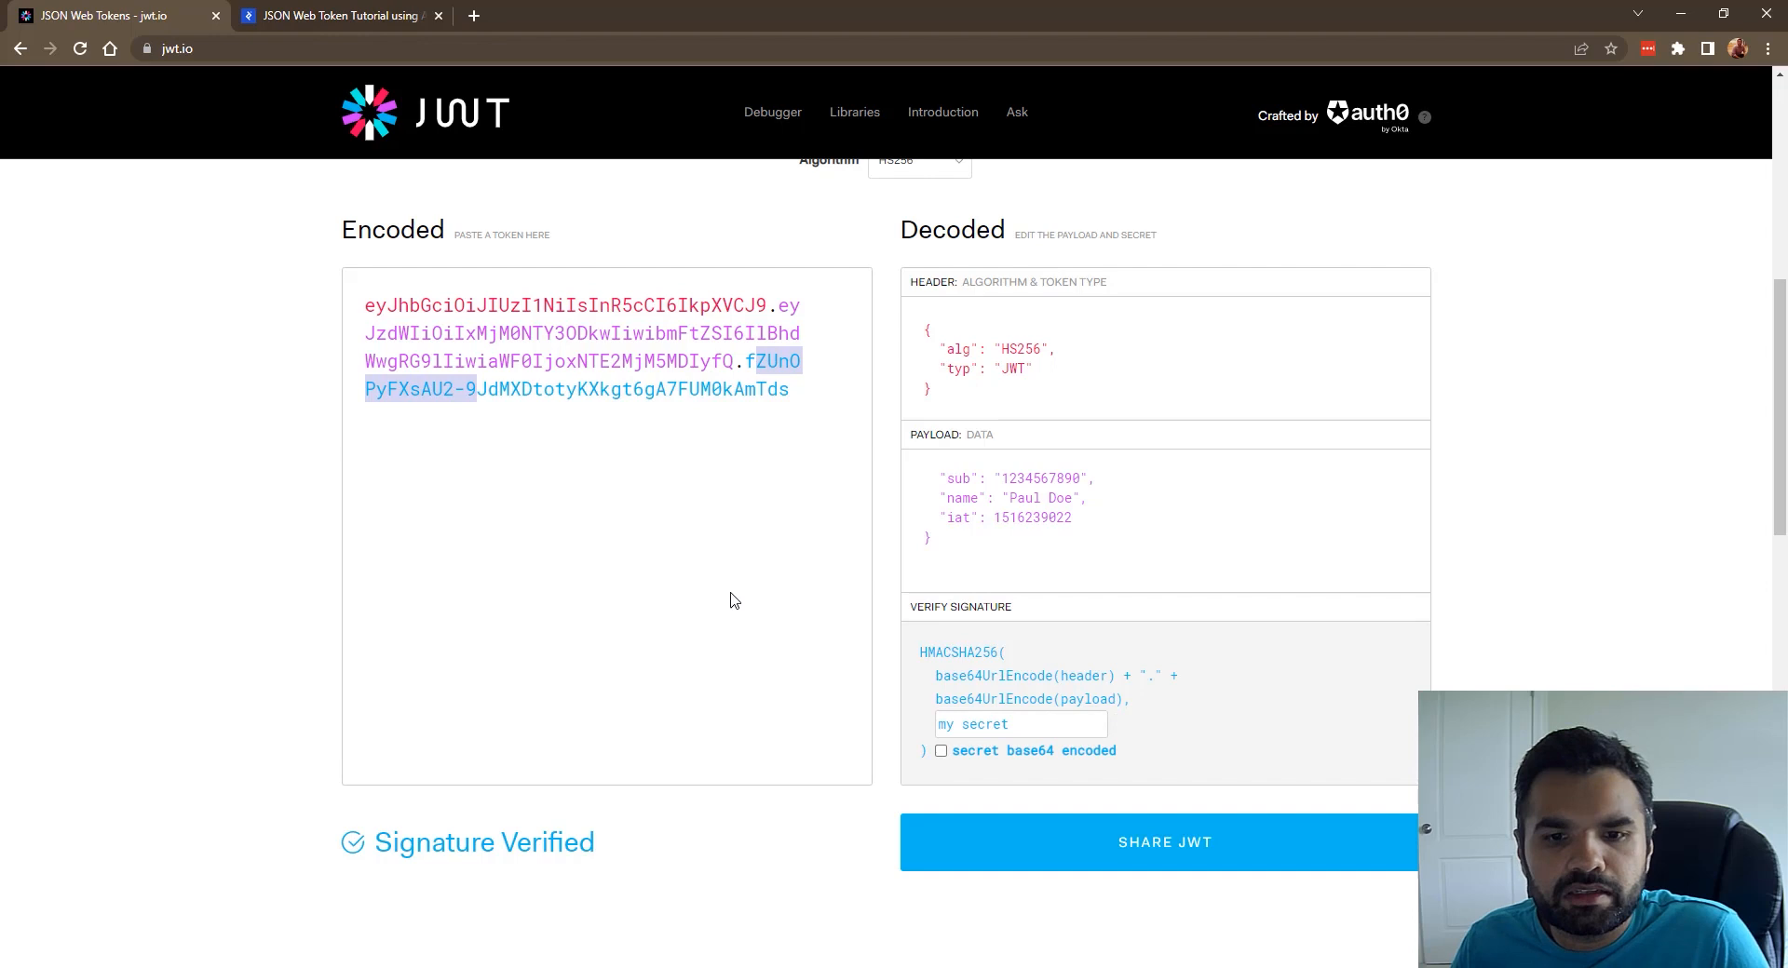
pyautogui.click(1018, 724)
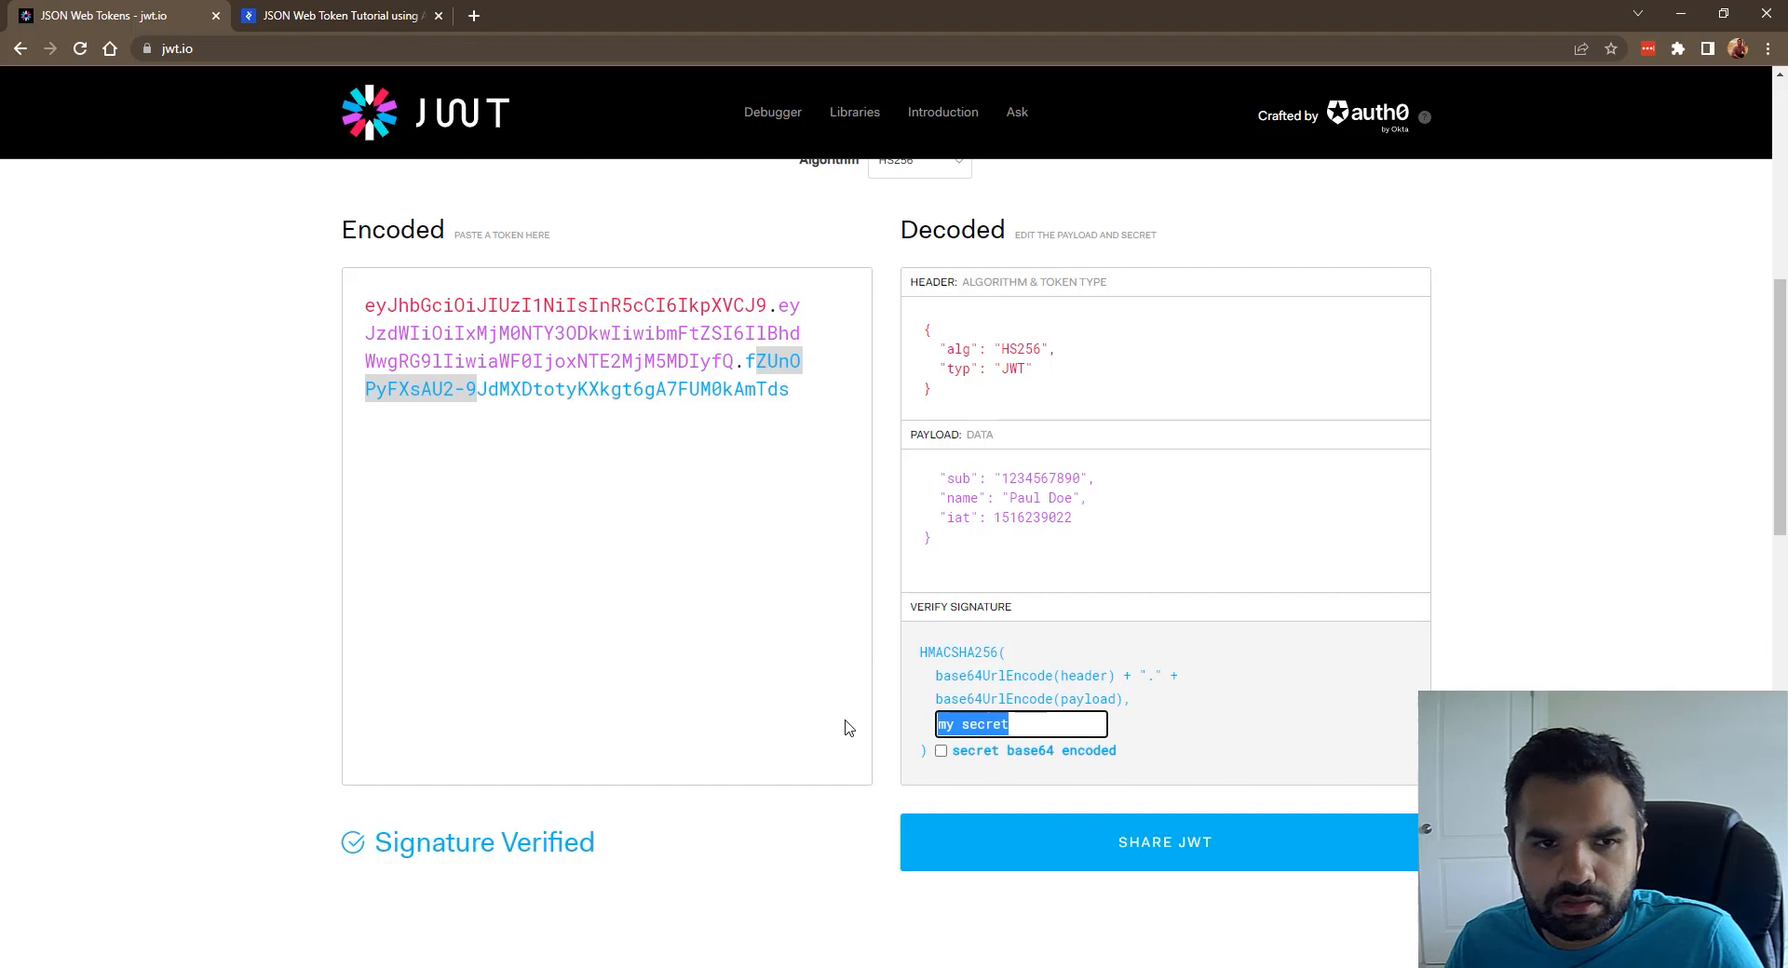
pyautogui.click(336, 16)
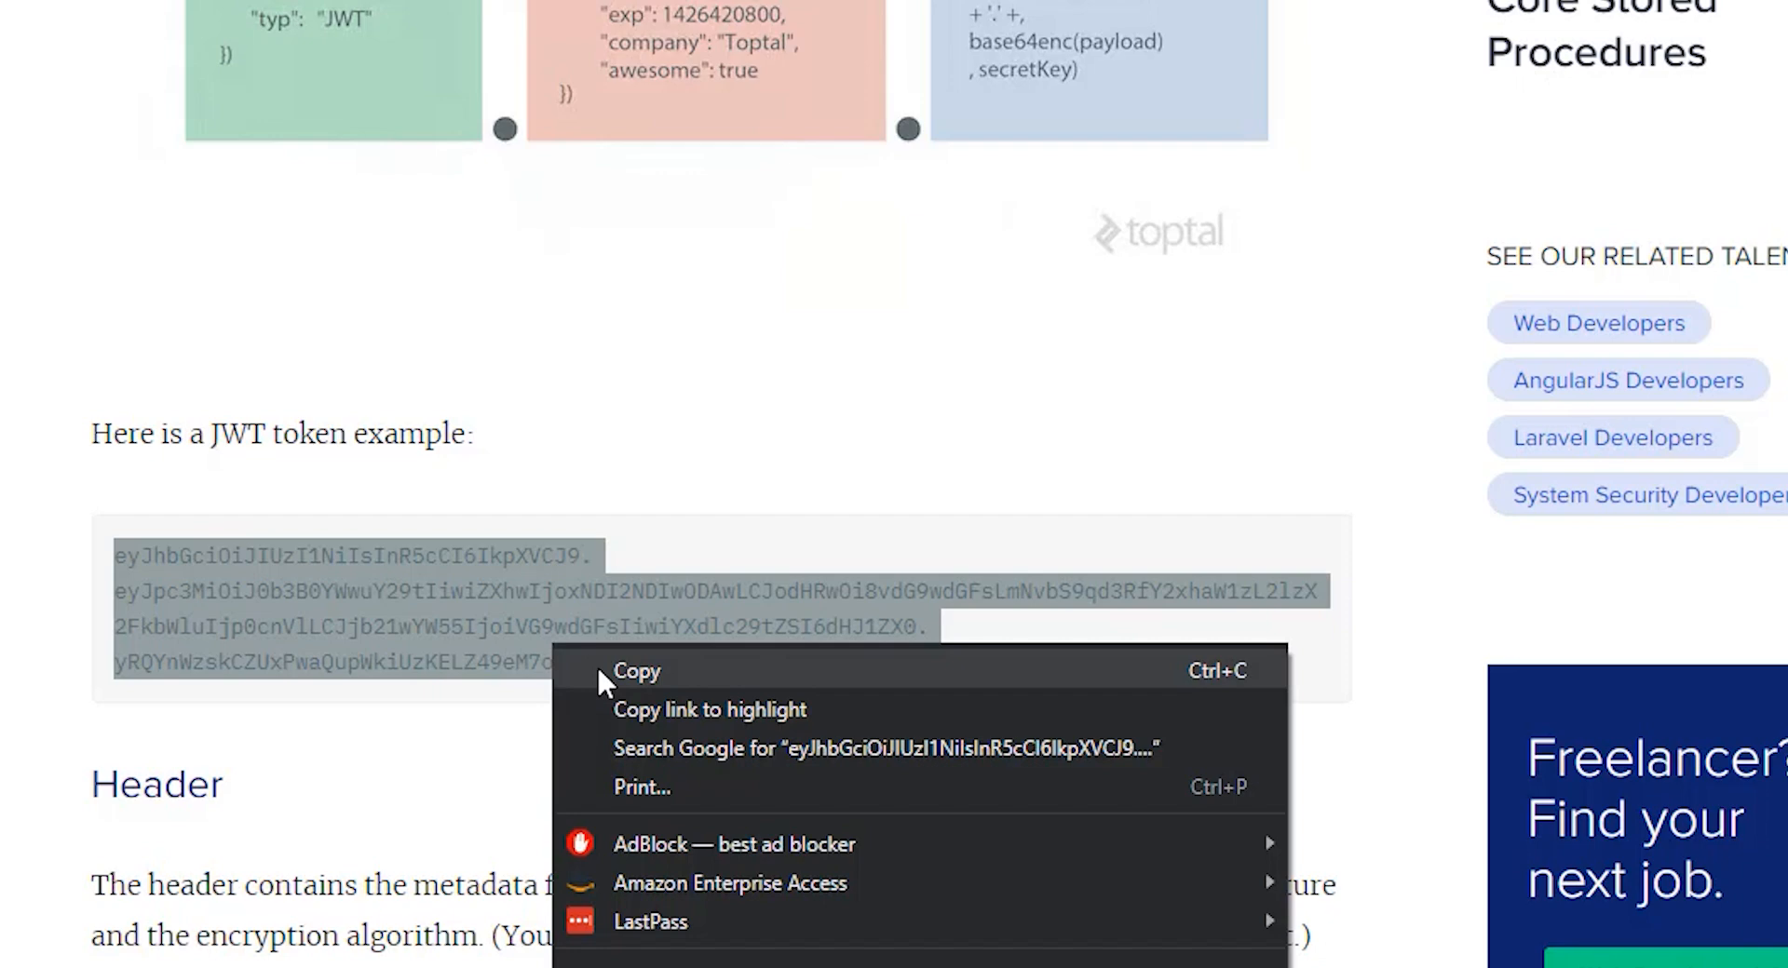
# Paste the copied Toptal example token into jwt.io and highlight 'Invalid Signature'
pyautogui.click(636, 670)
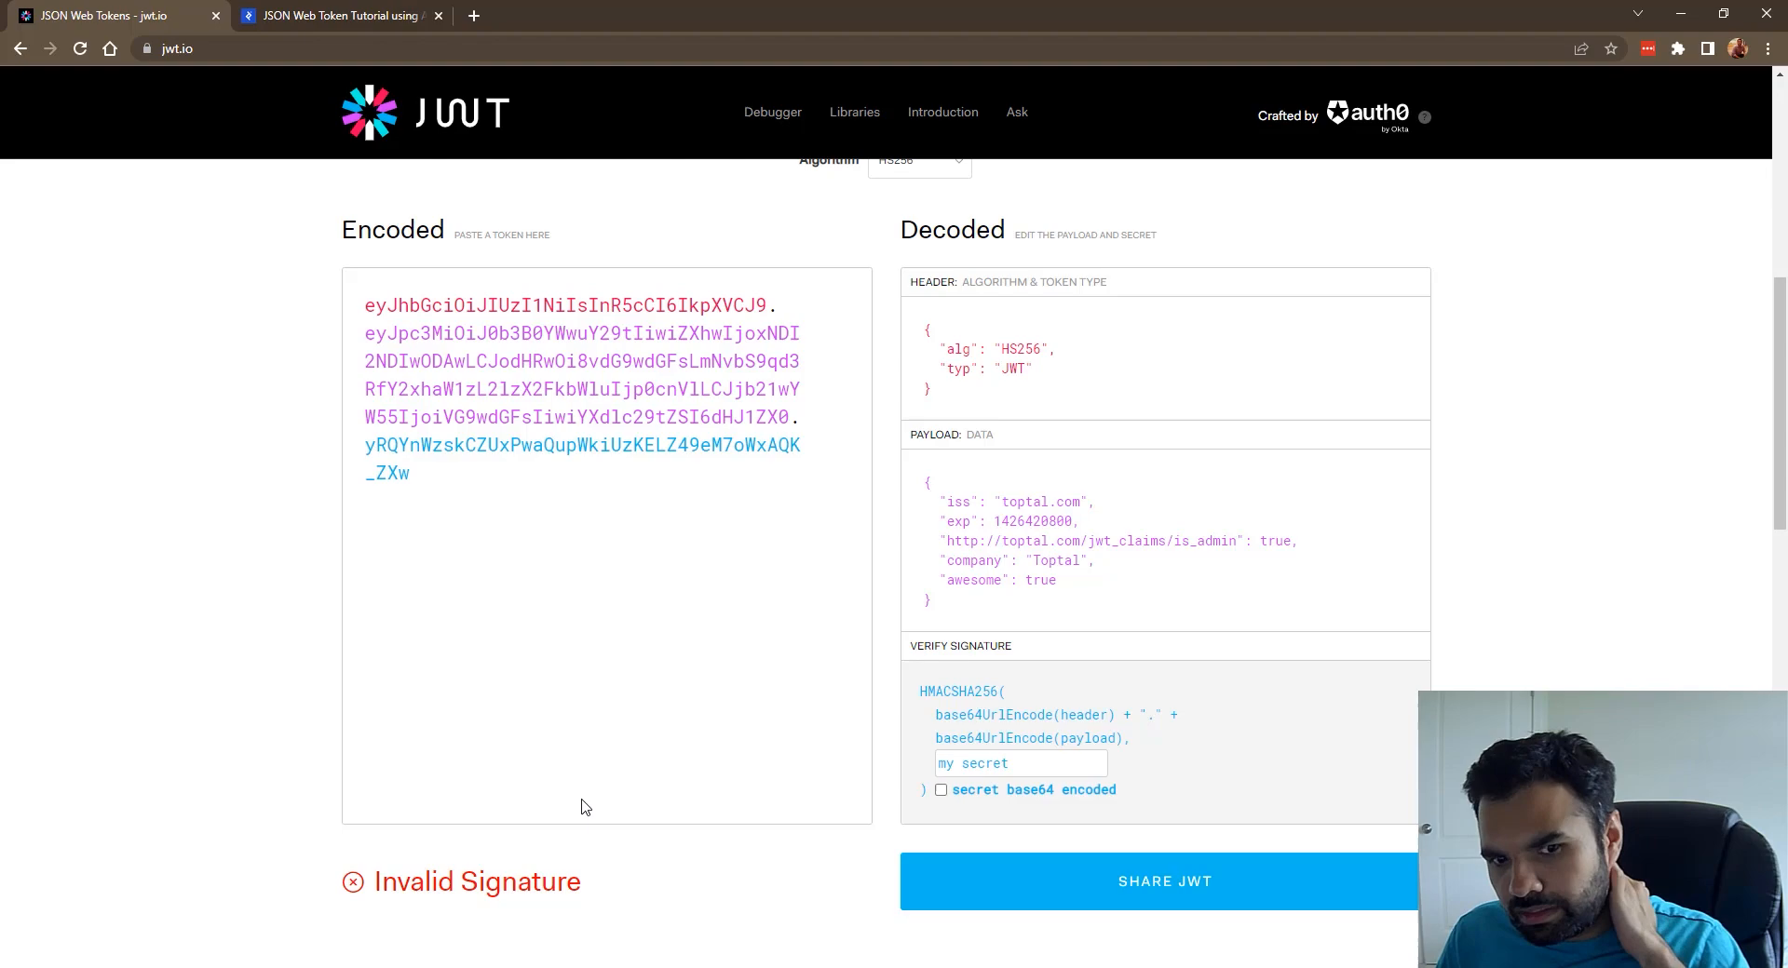
pyautogui.doubleClick(476, 882)
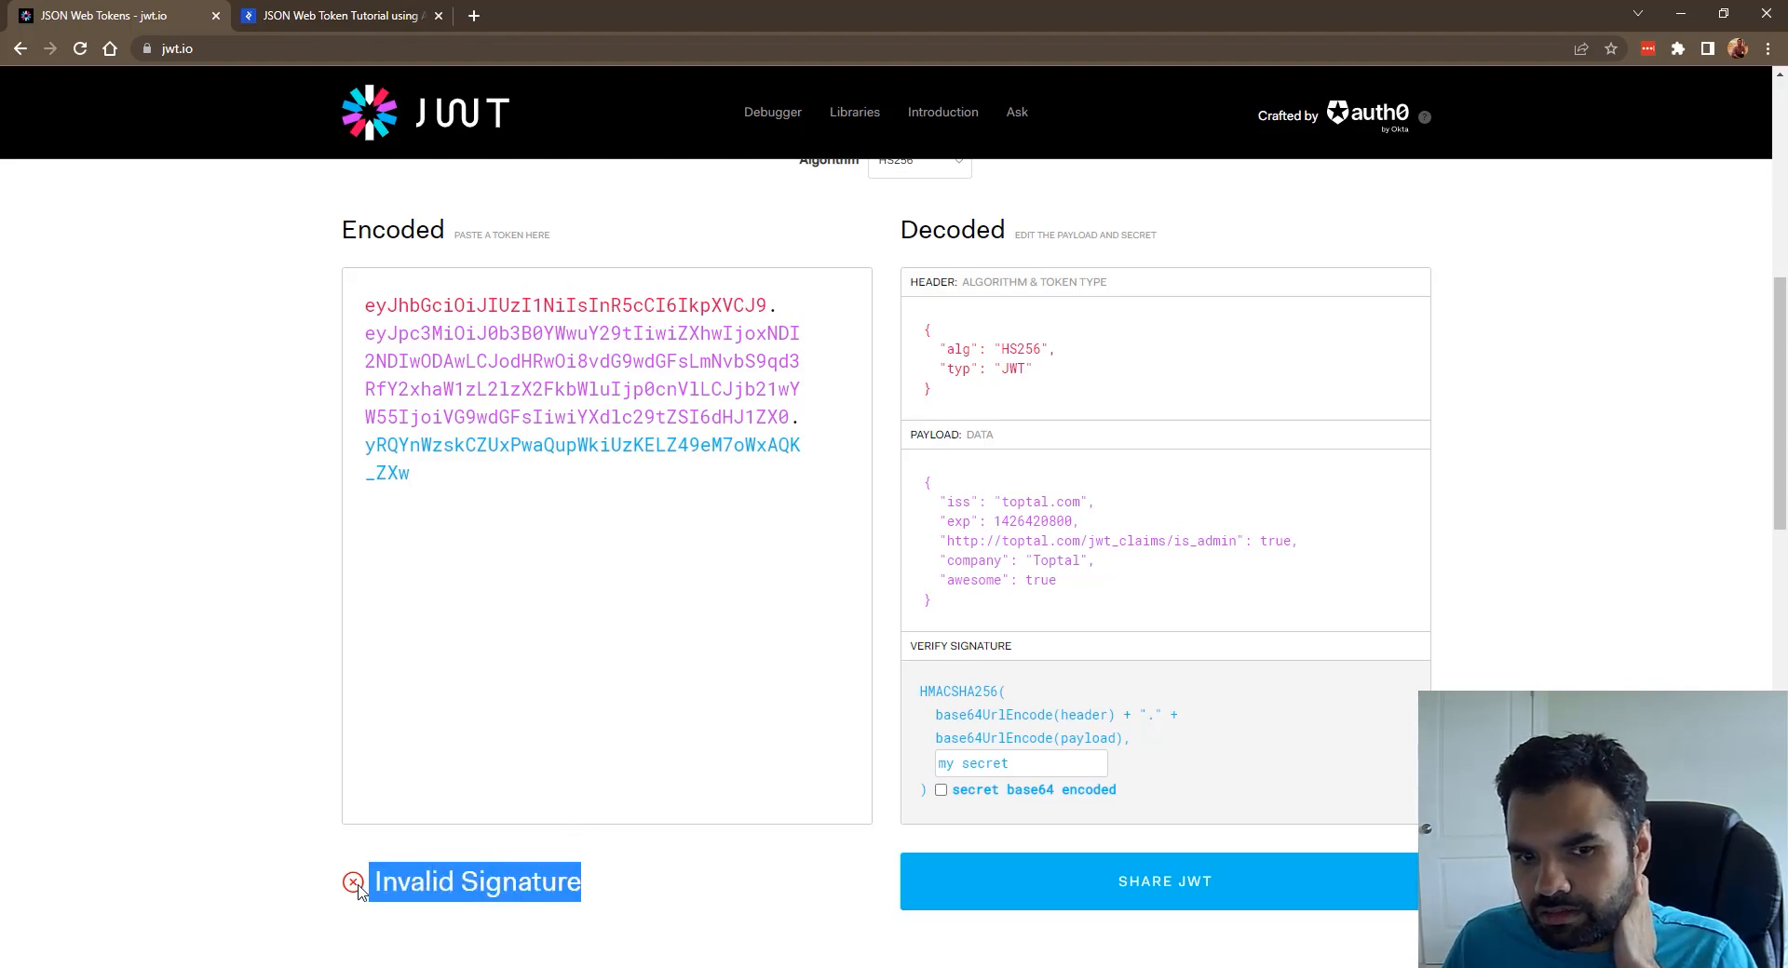
pyautogui.click(330, 15)
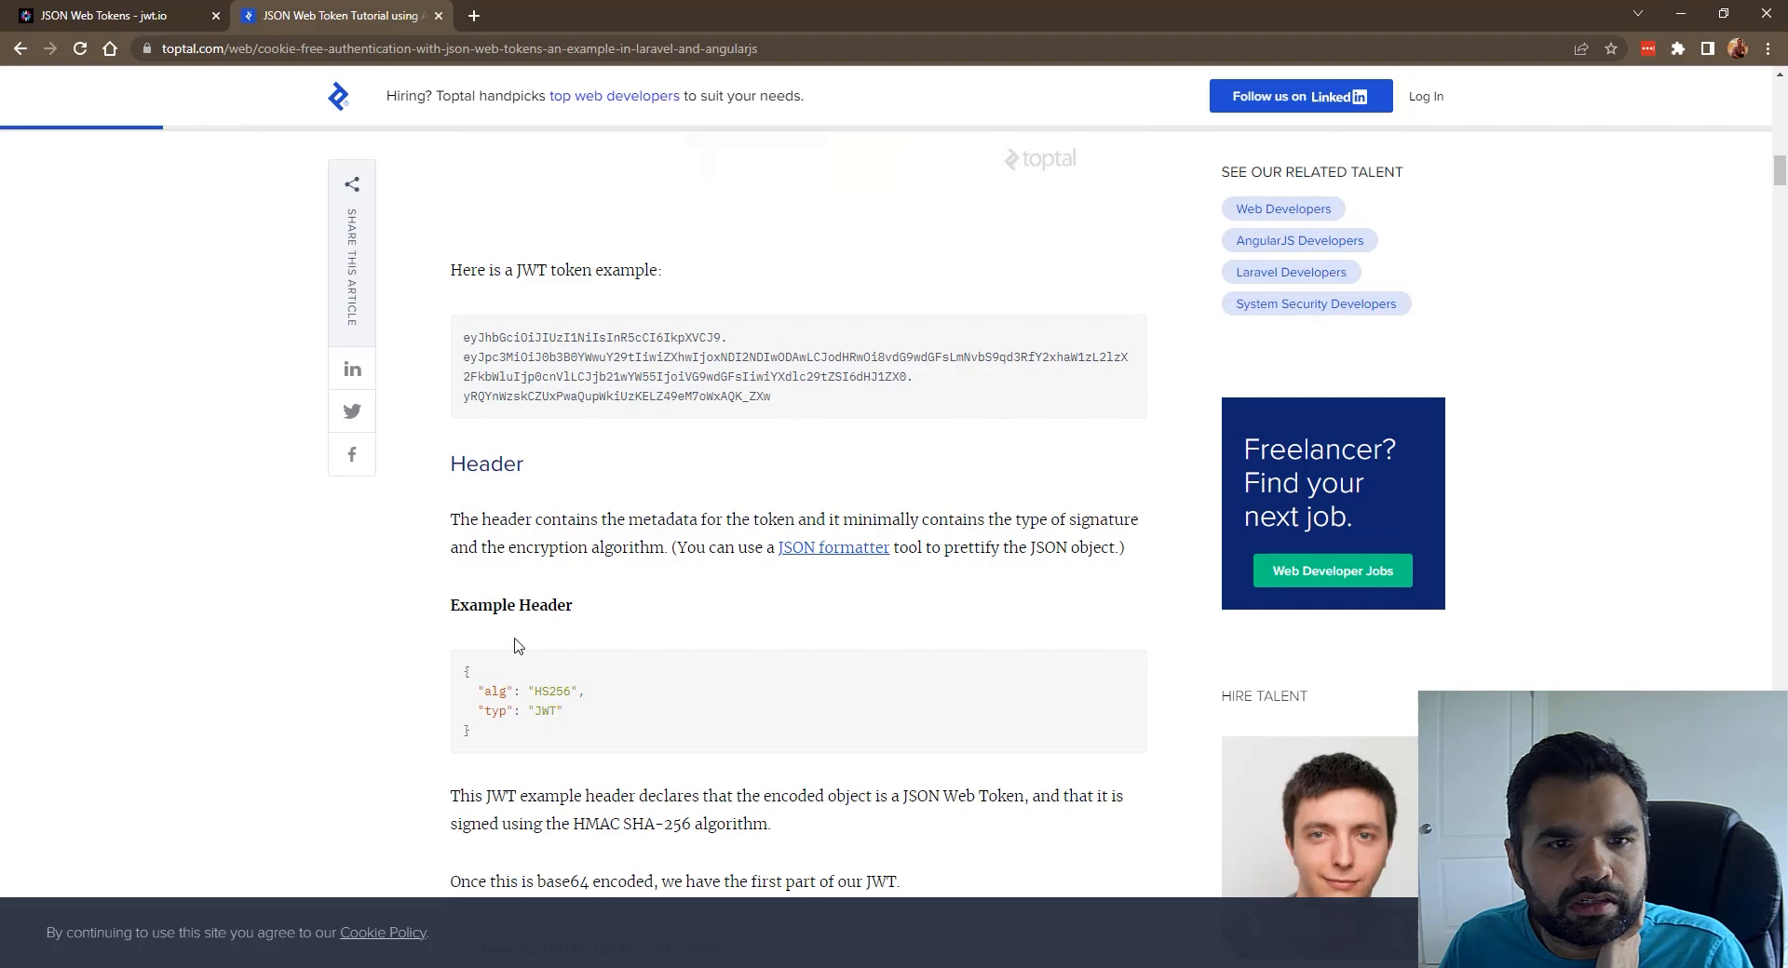
# Highlight the $encodedContent signing formula, then clear the jwt.io secret to get Signature Verified
pyautogui.scroll(-3)
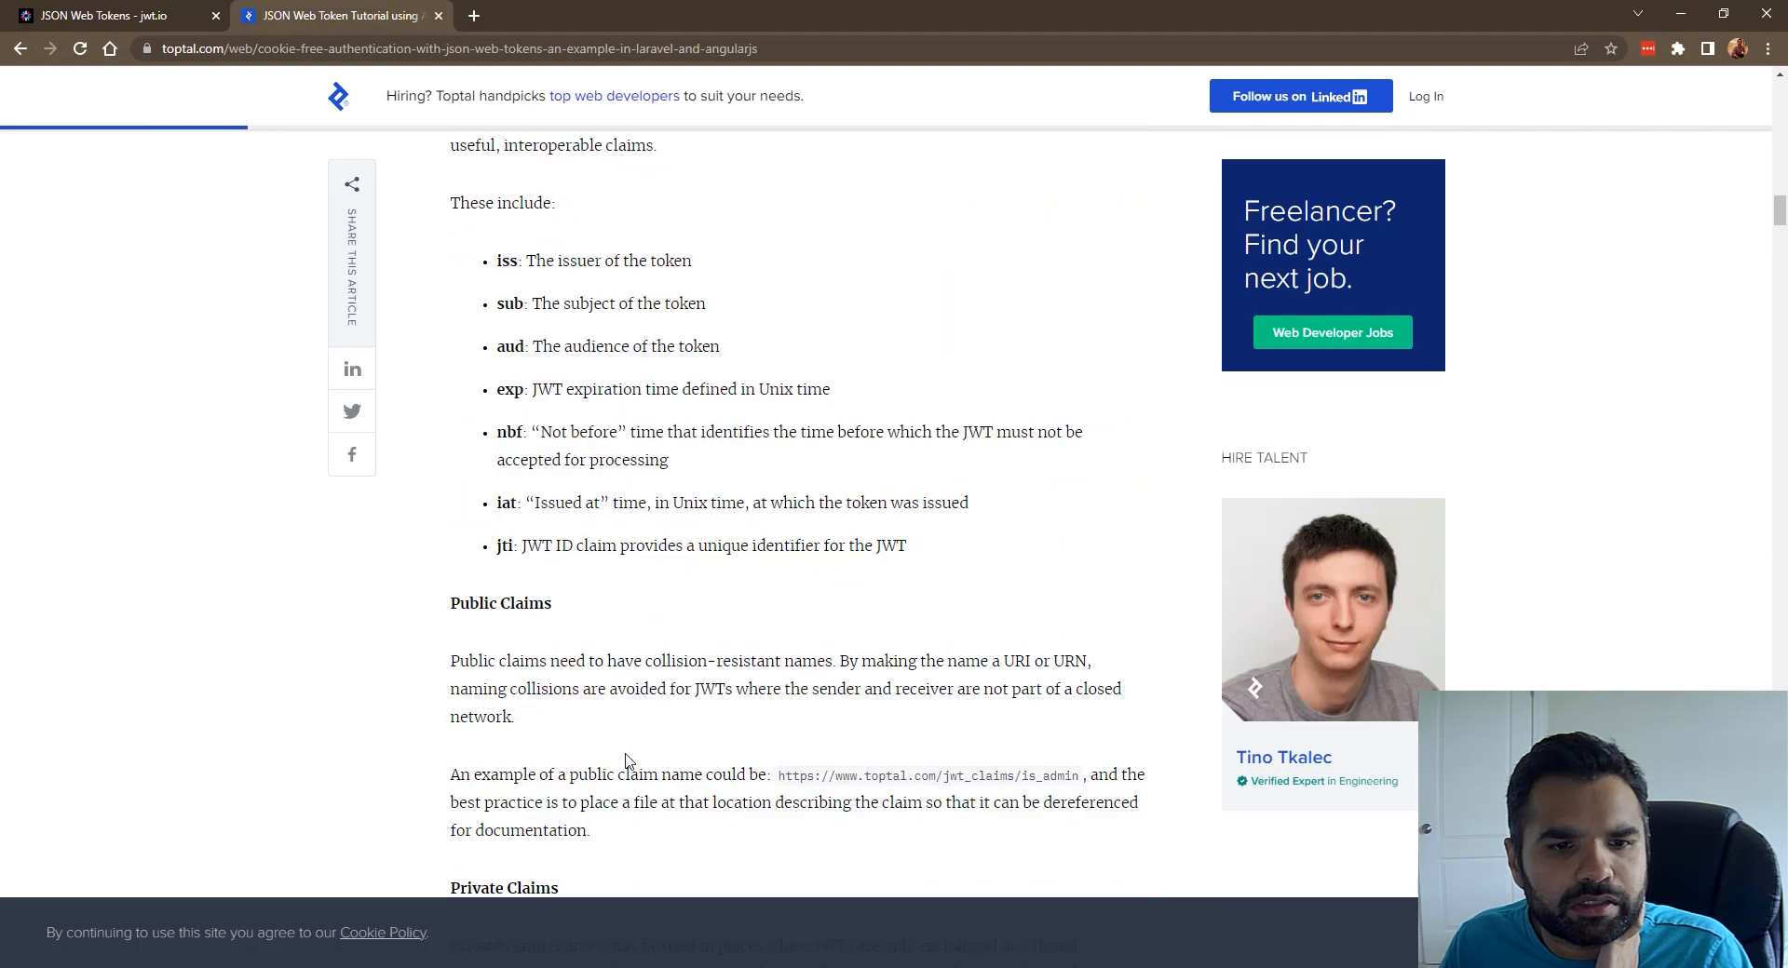
pyautogui.scroll(-3)
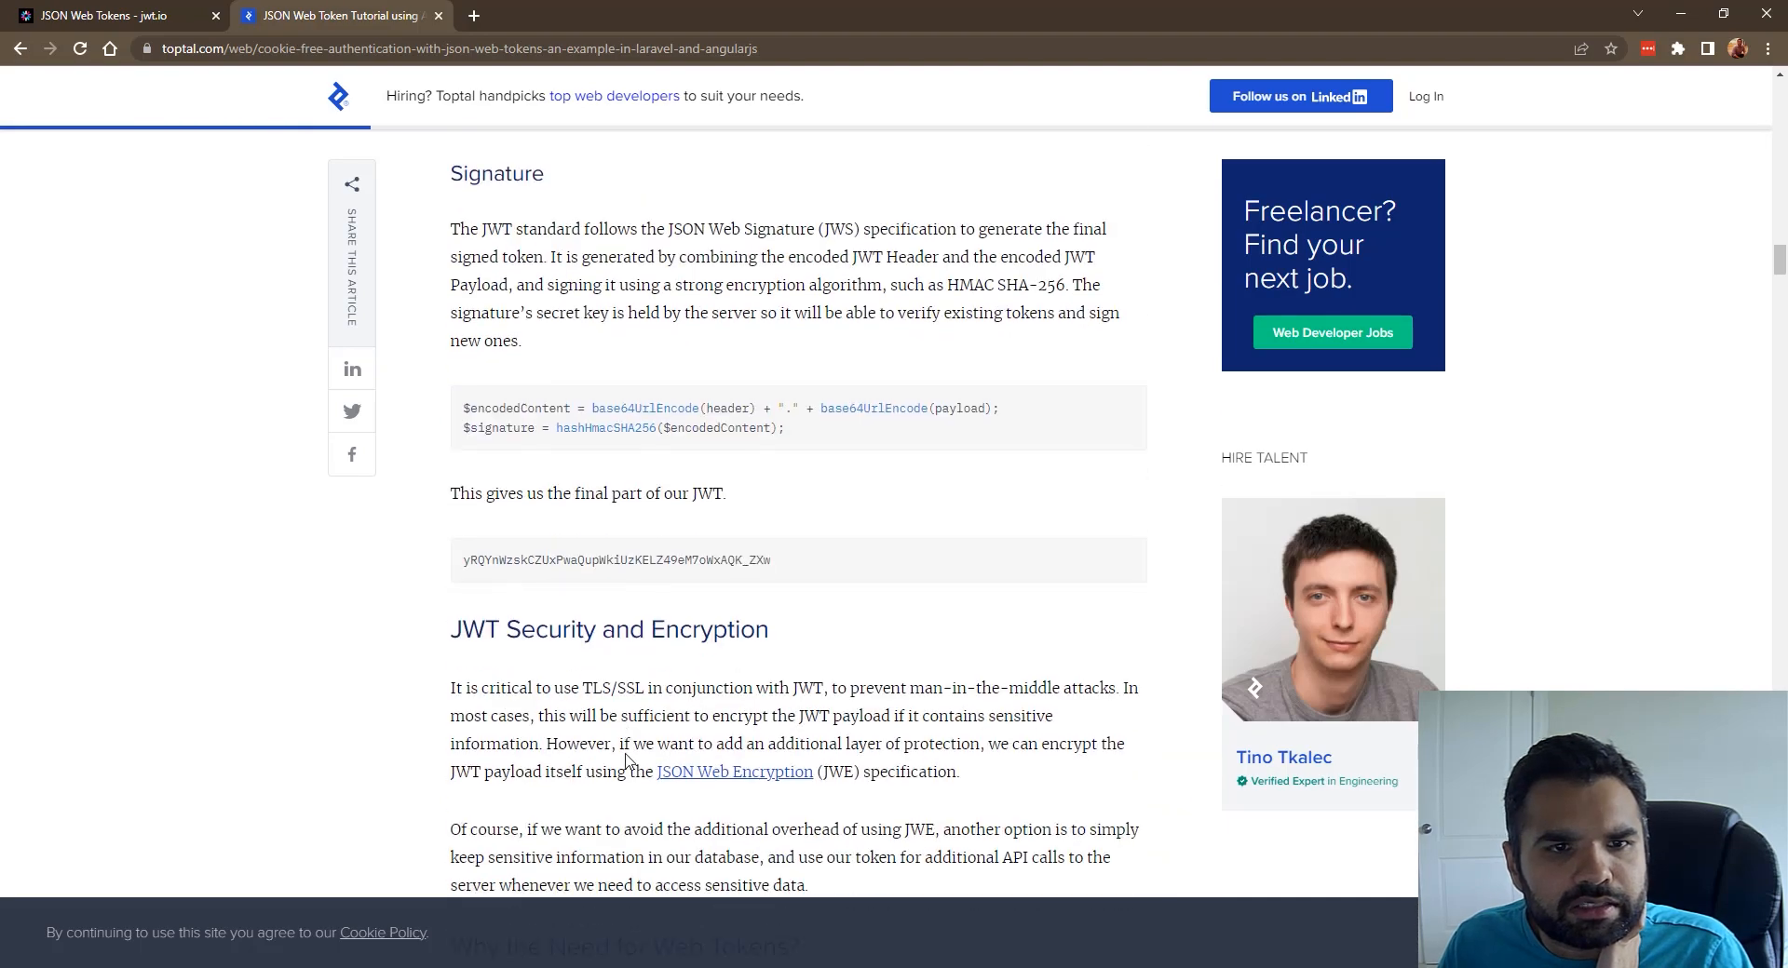
pyautogui.scroll(3)
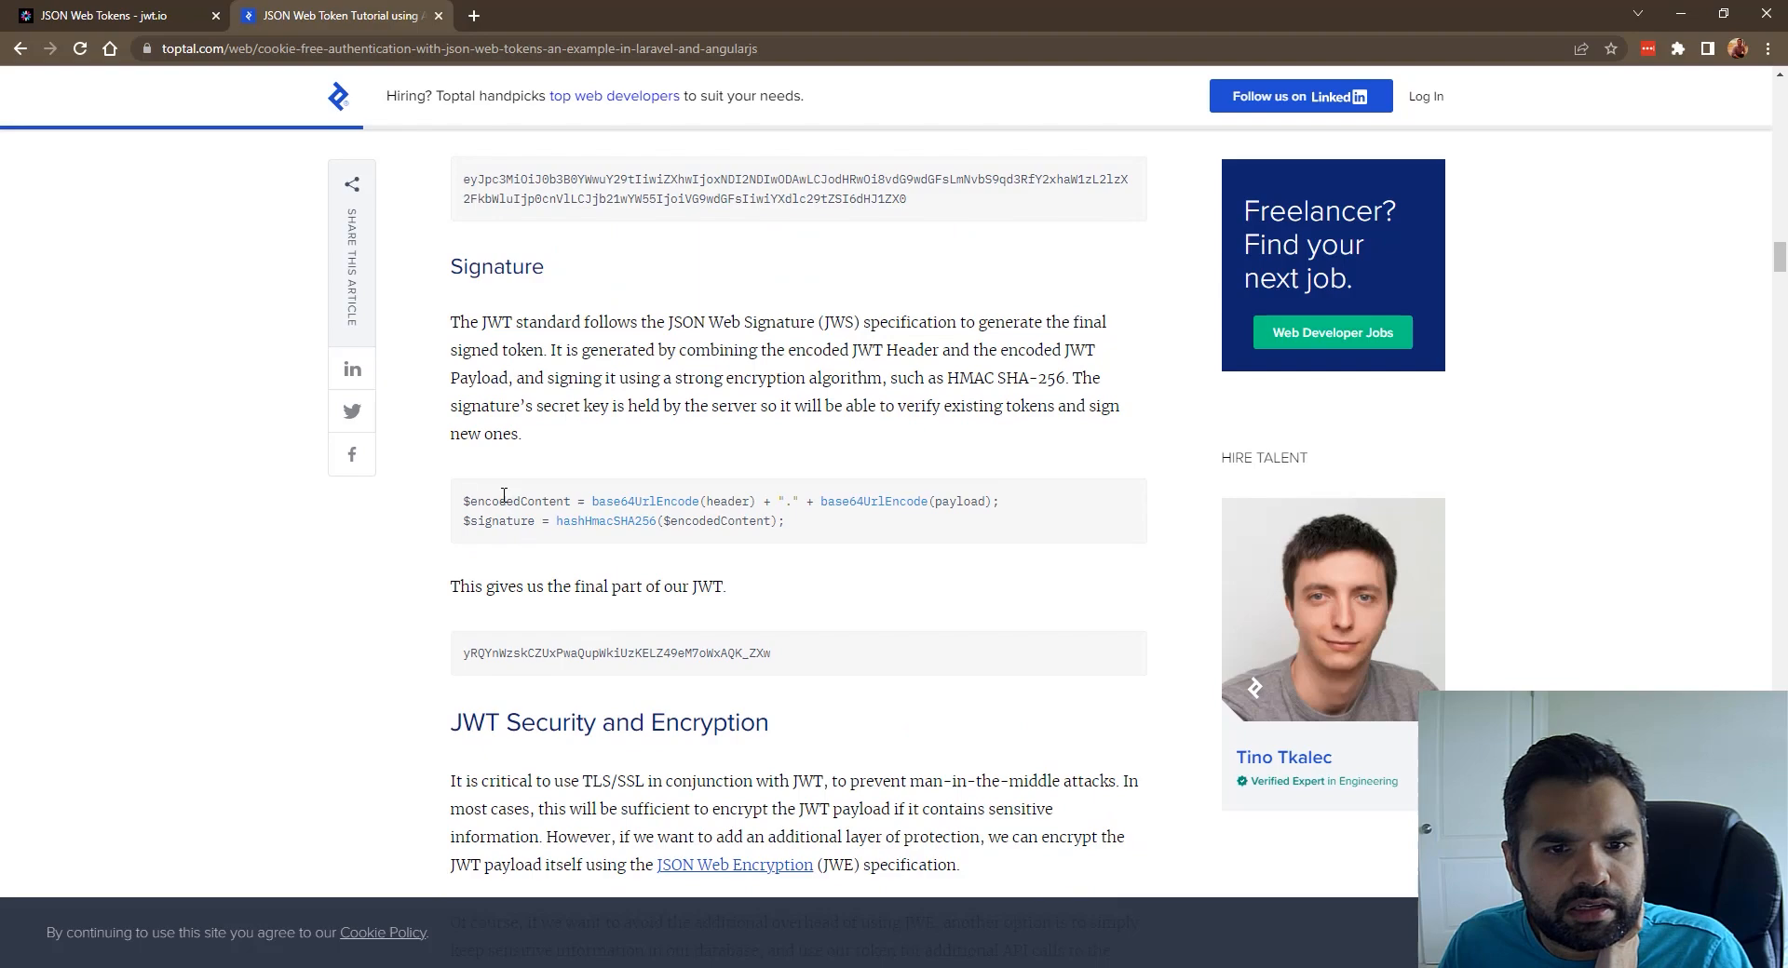
pyautogui.moveTo(499, 501); pyautogui.dragTo(994, 501)
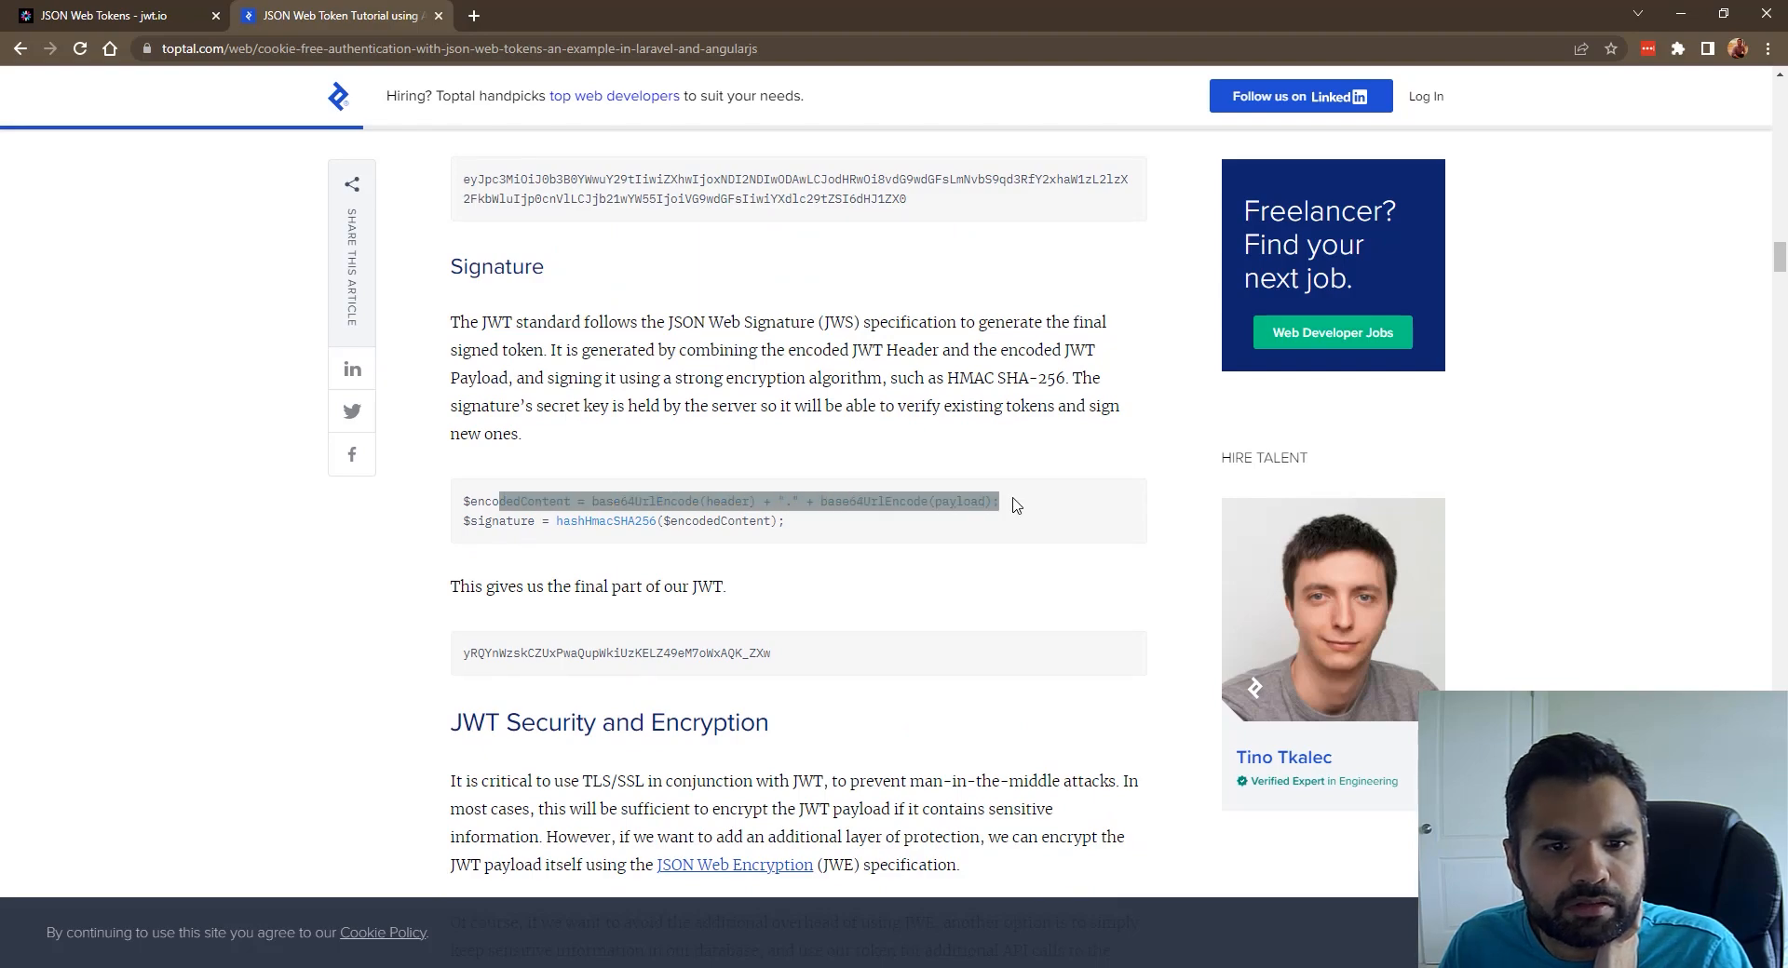
pyautogui.press('ctrl+plus')
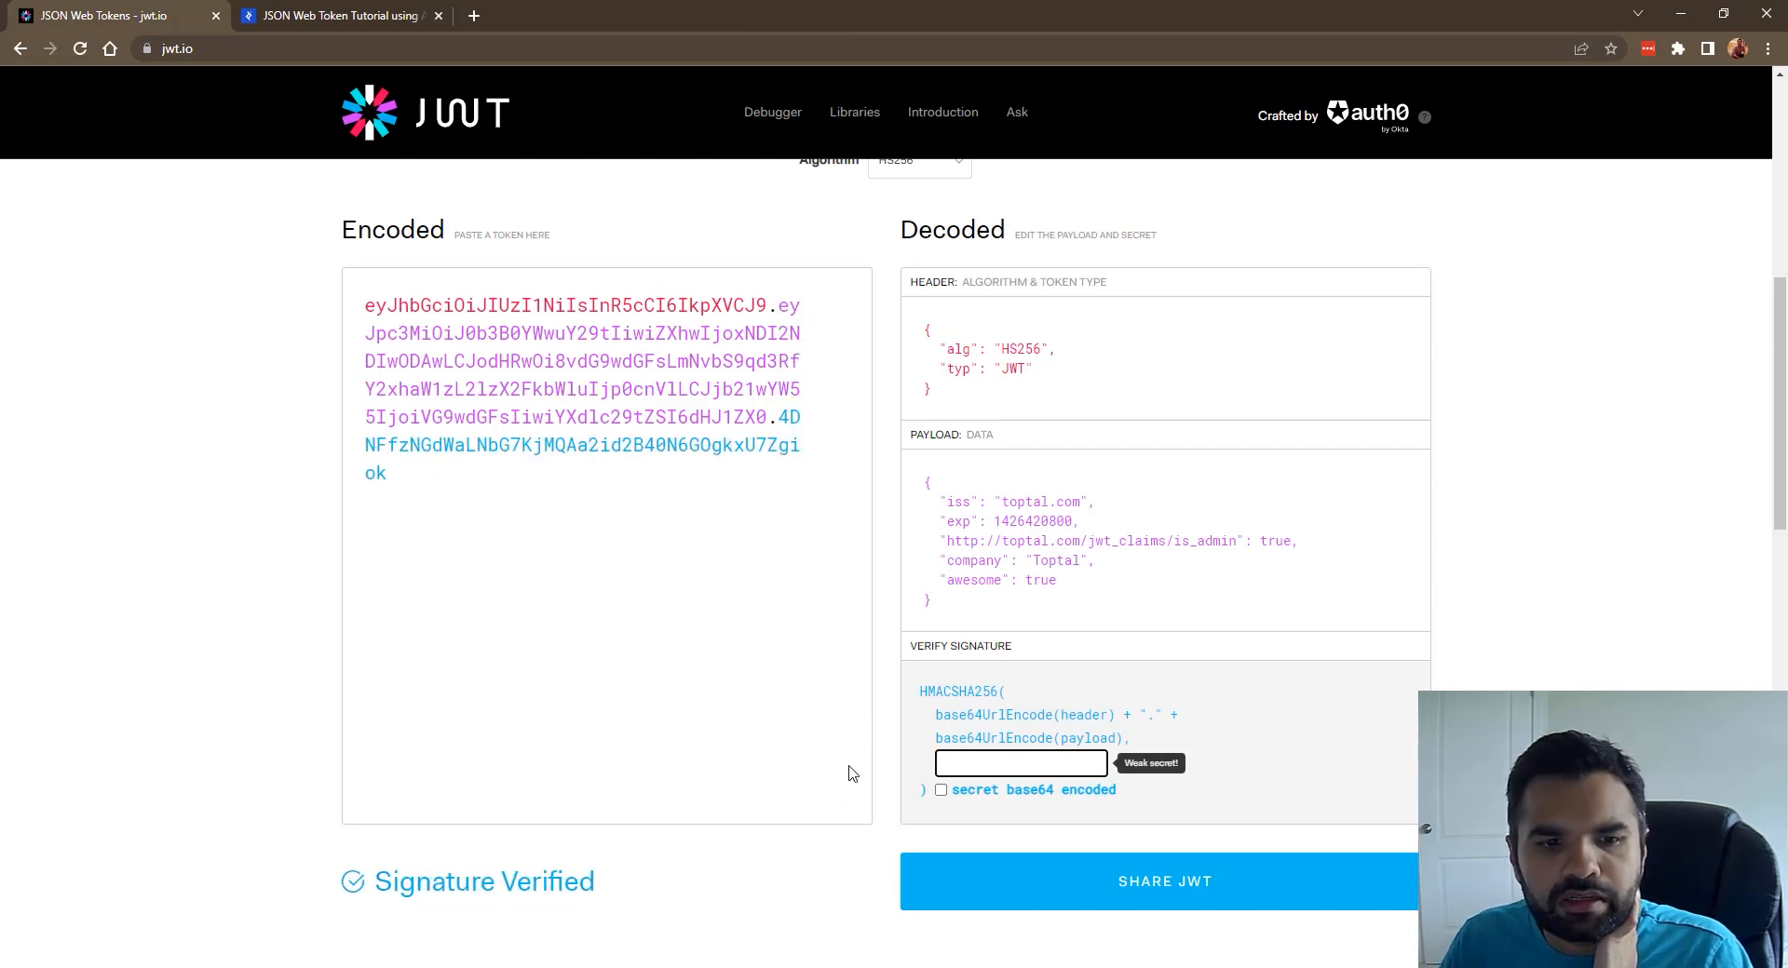
pyautogui.doubleClick(483, 881)
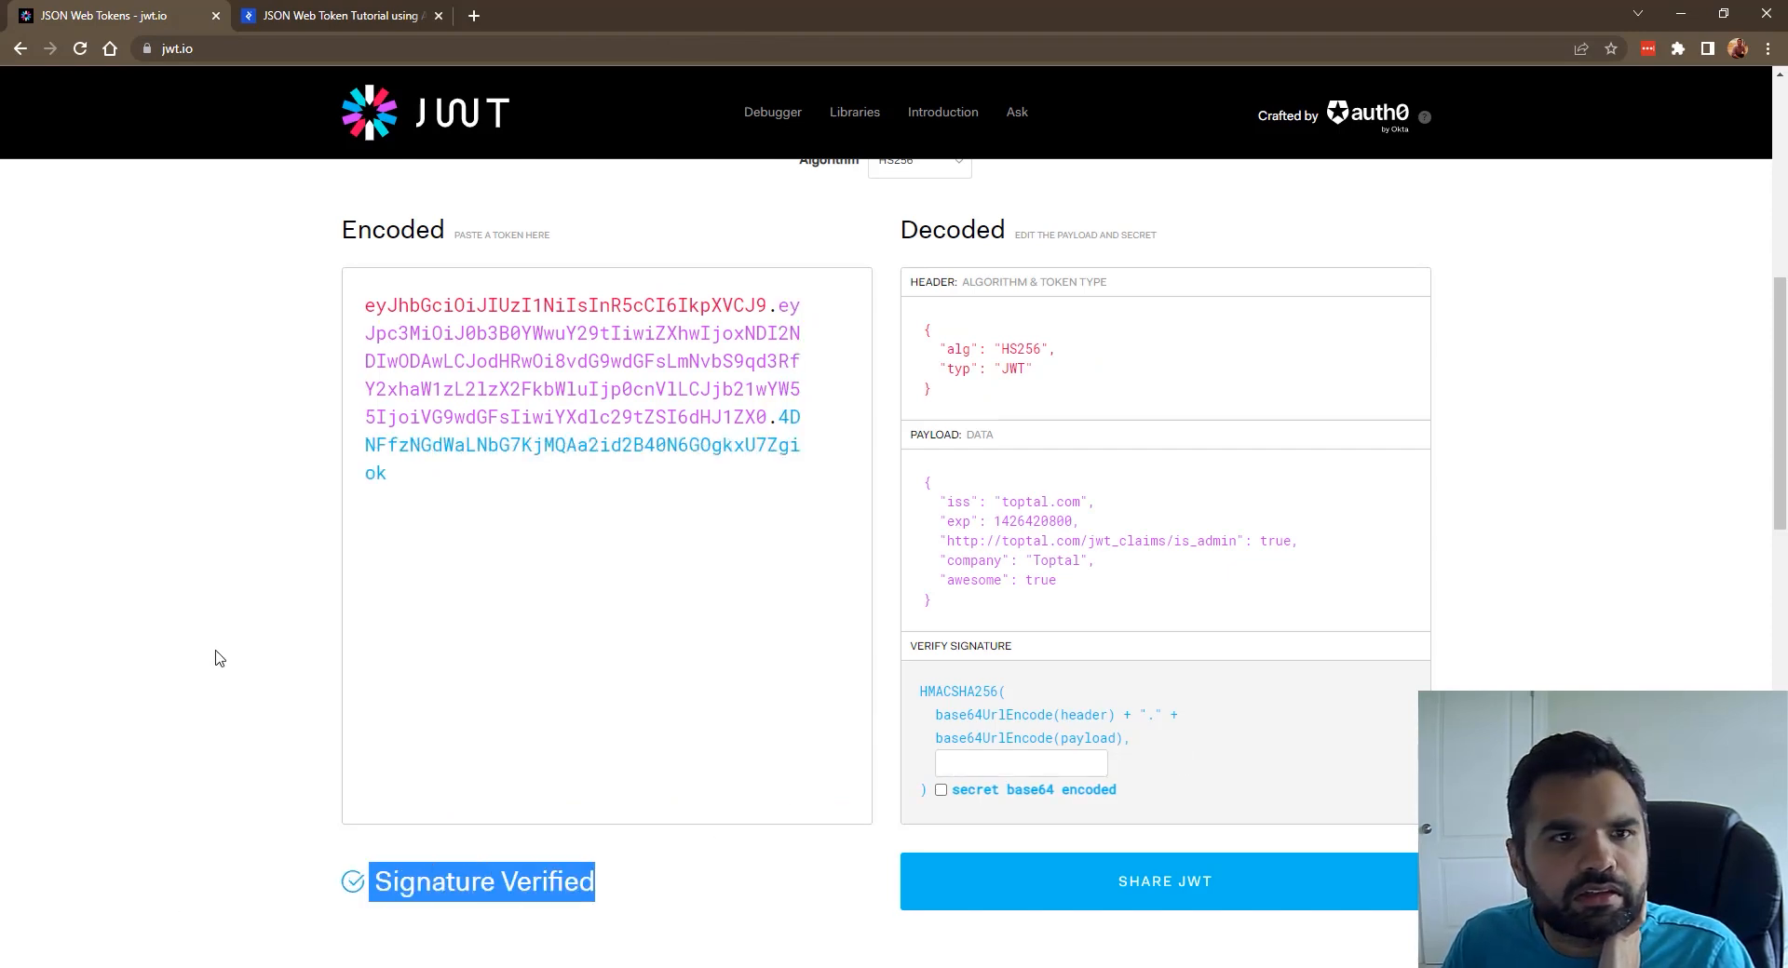
pyautogui.click(331, 15)
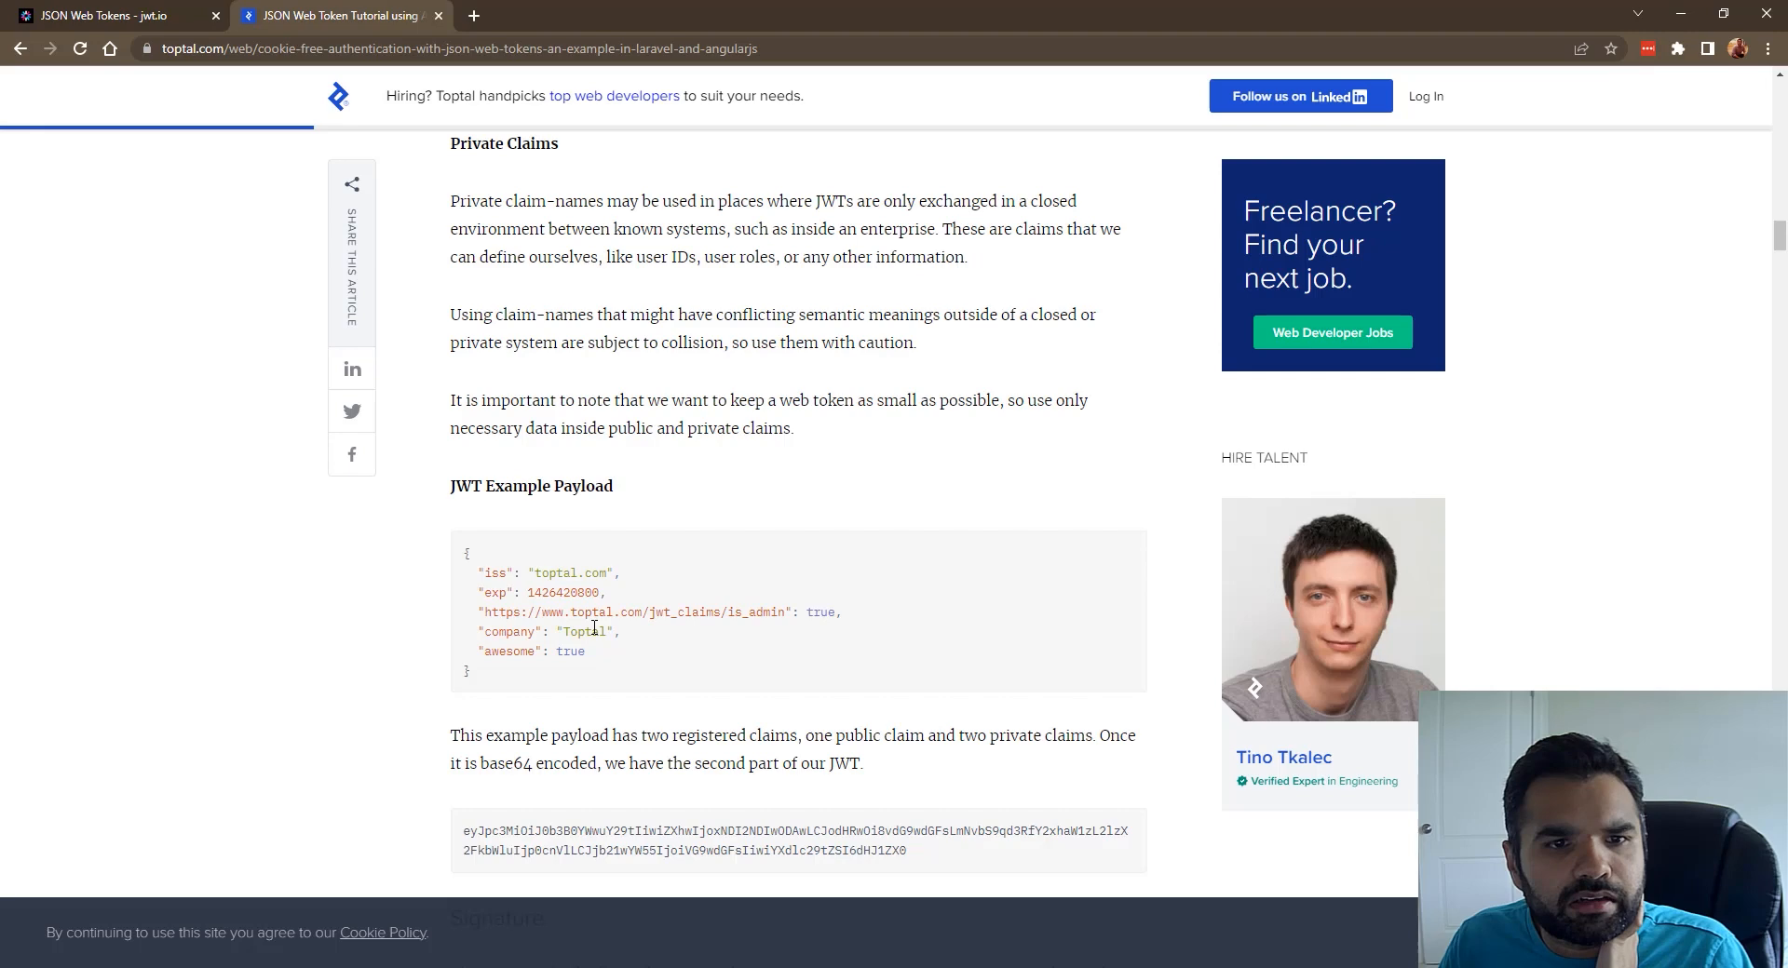
# Read the Toptal registered and private claims, highlighting the exp claim's description
pyautogui.scroll(3)
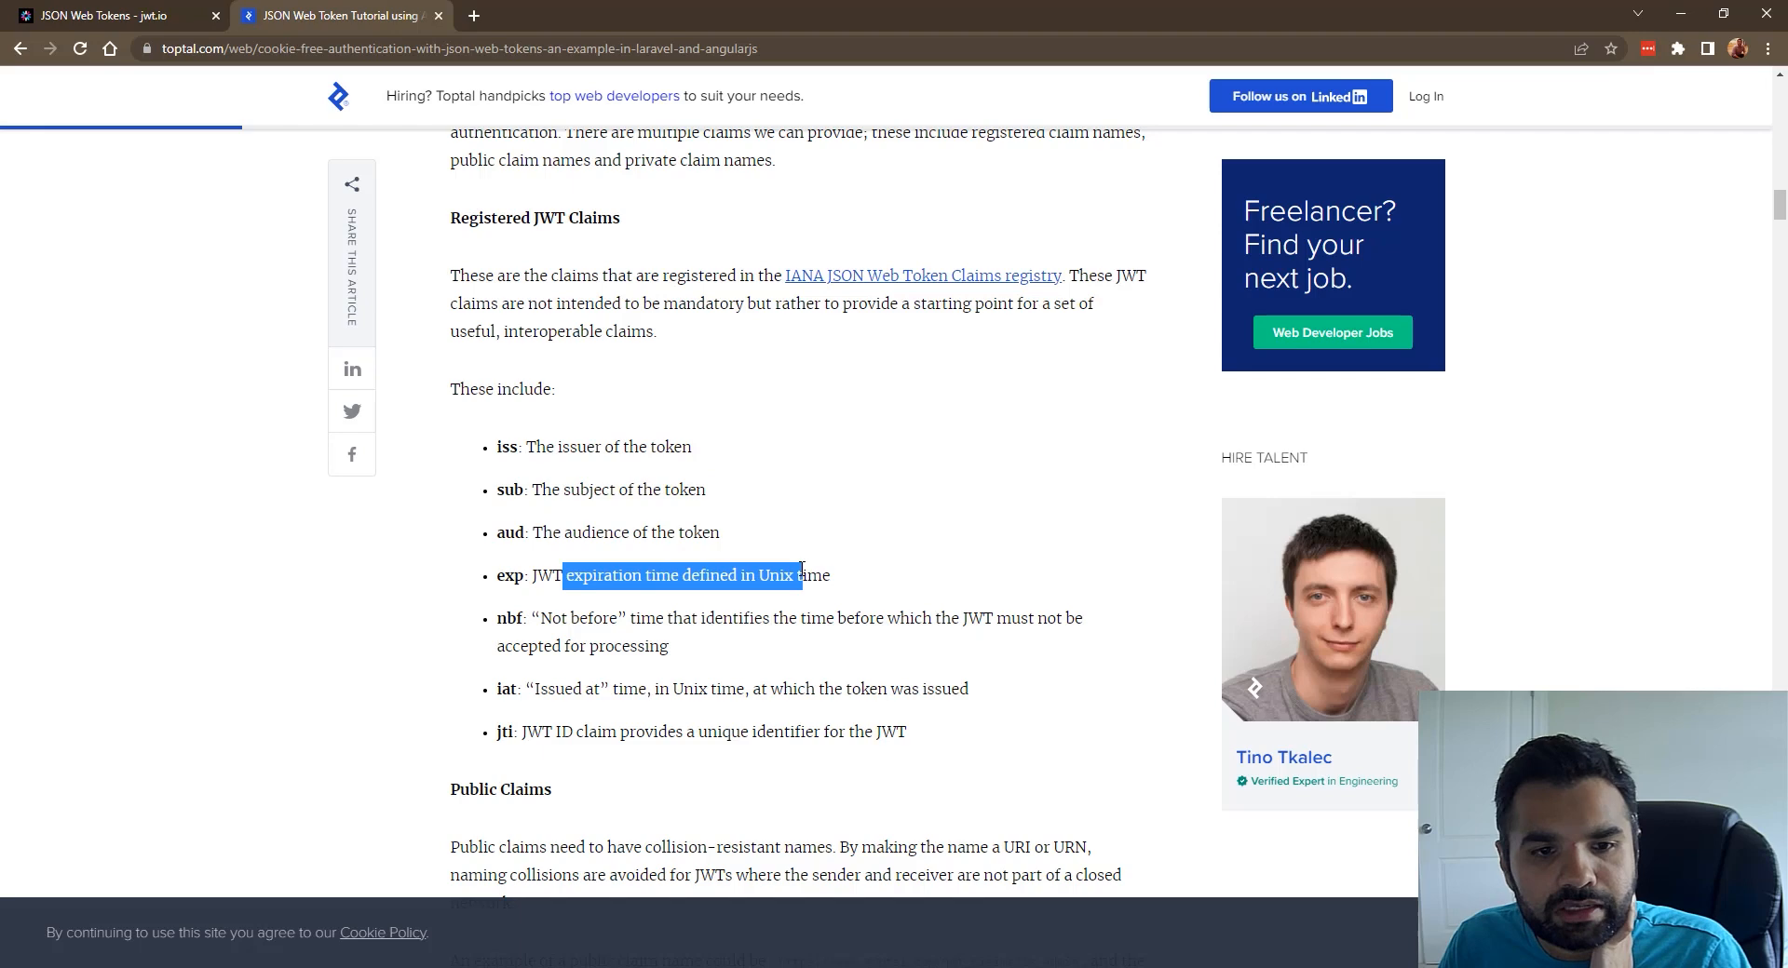
pyautogui.doubleClick(581, 617)
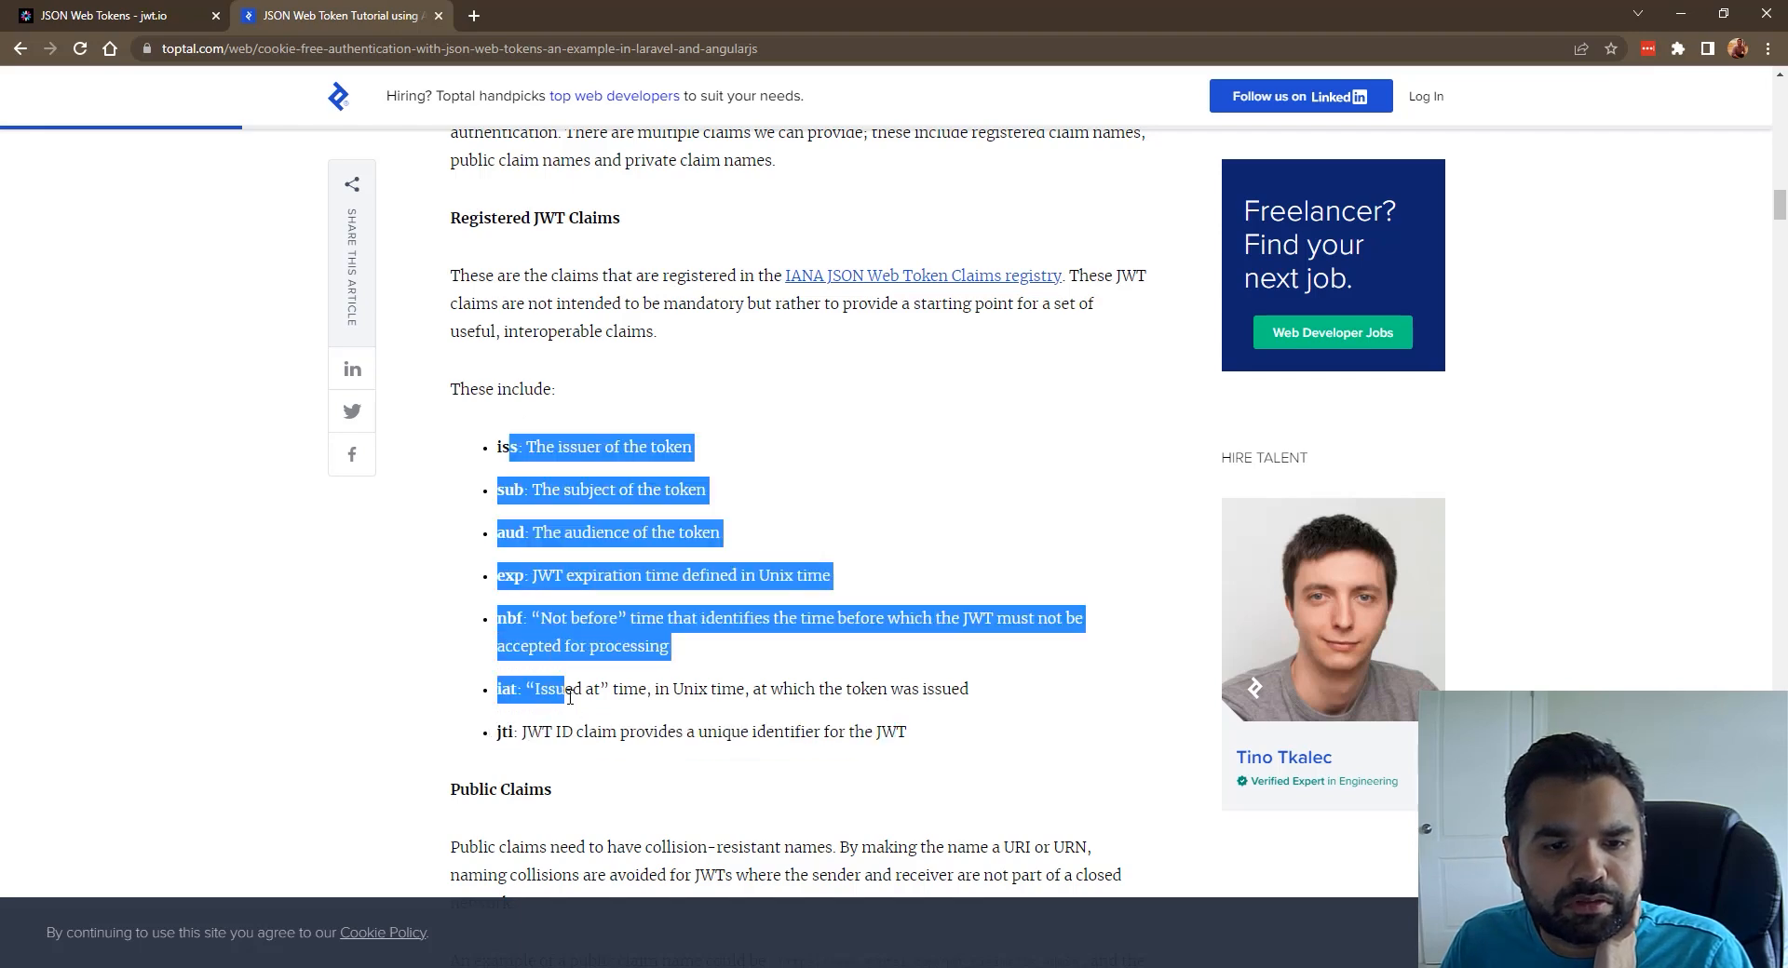
pyautogui.scroll(-3)
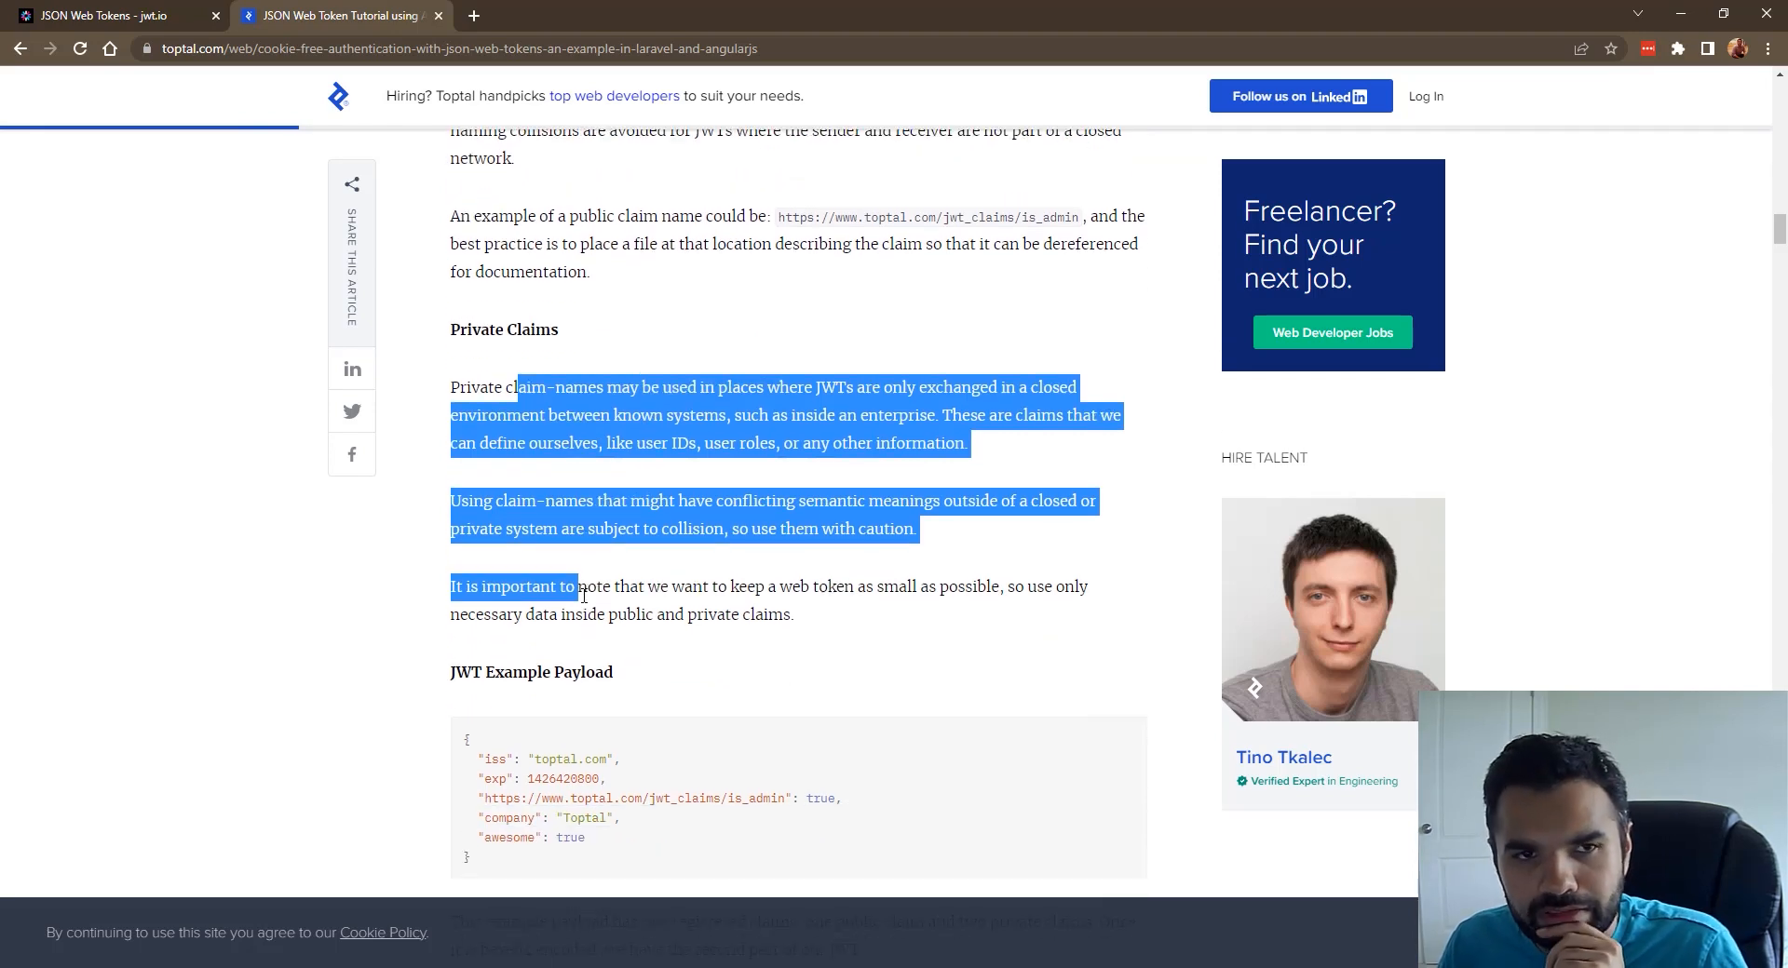
pyautogui.click(108, 15)
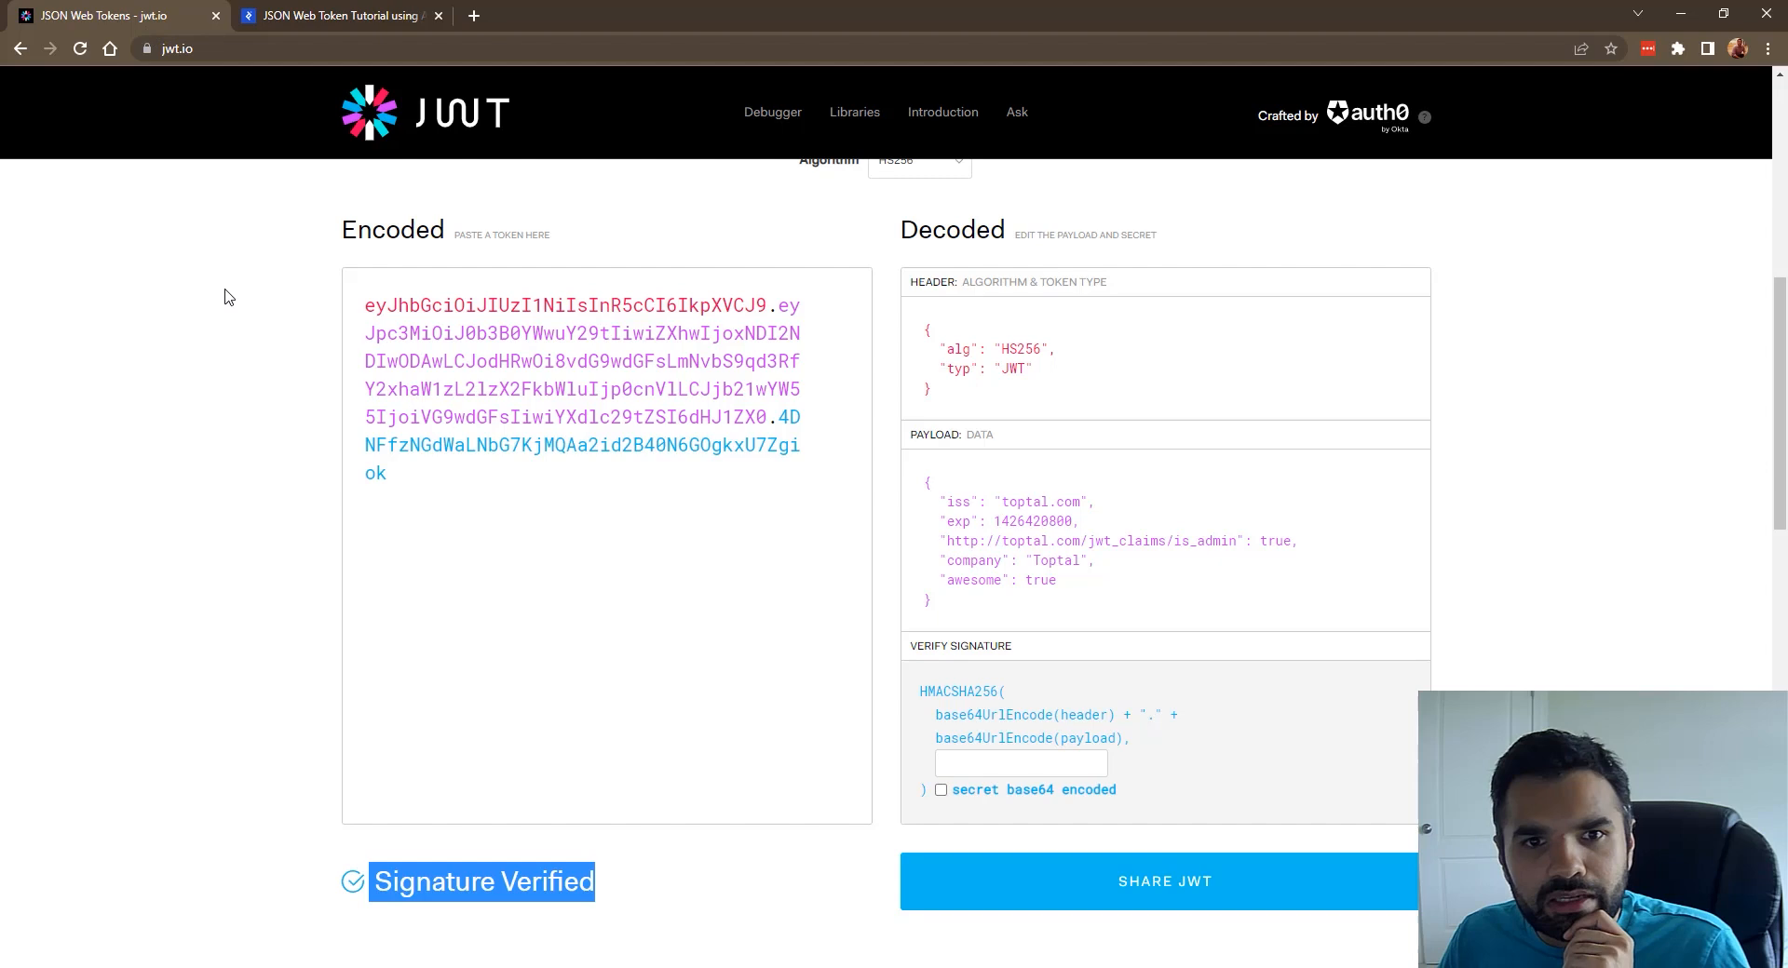
pyautogui.moveTo(288, 528)
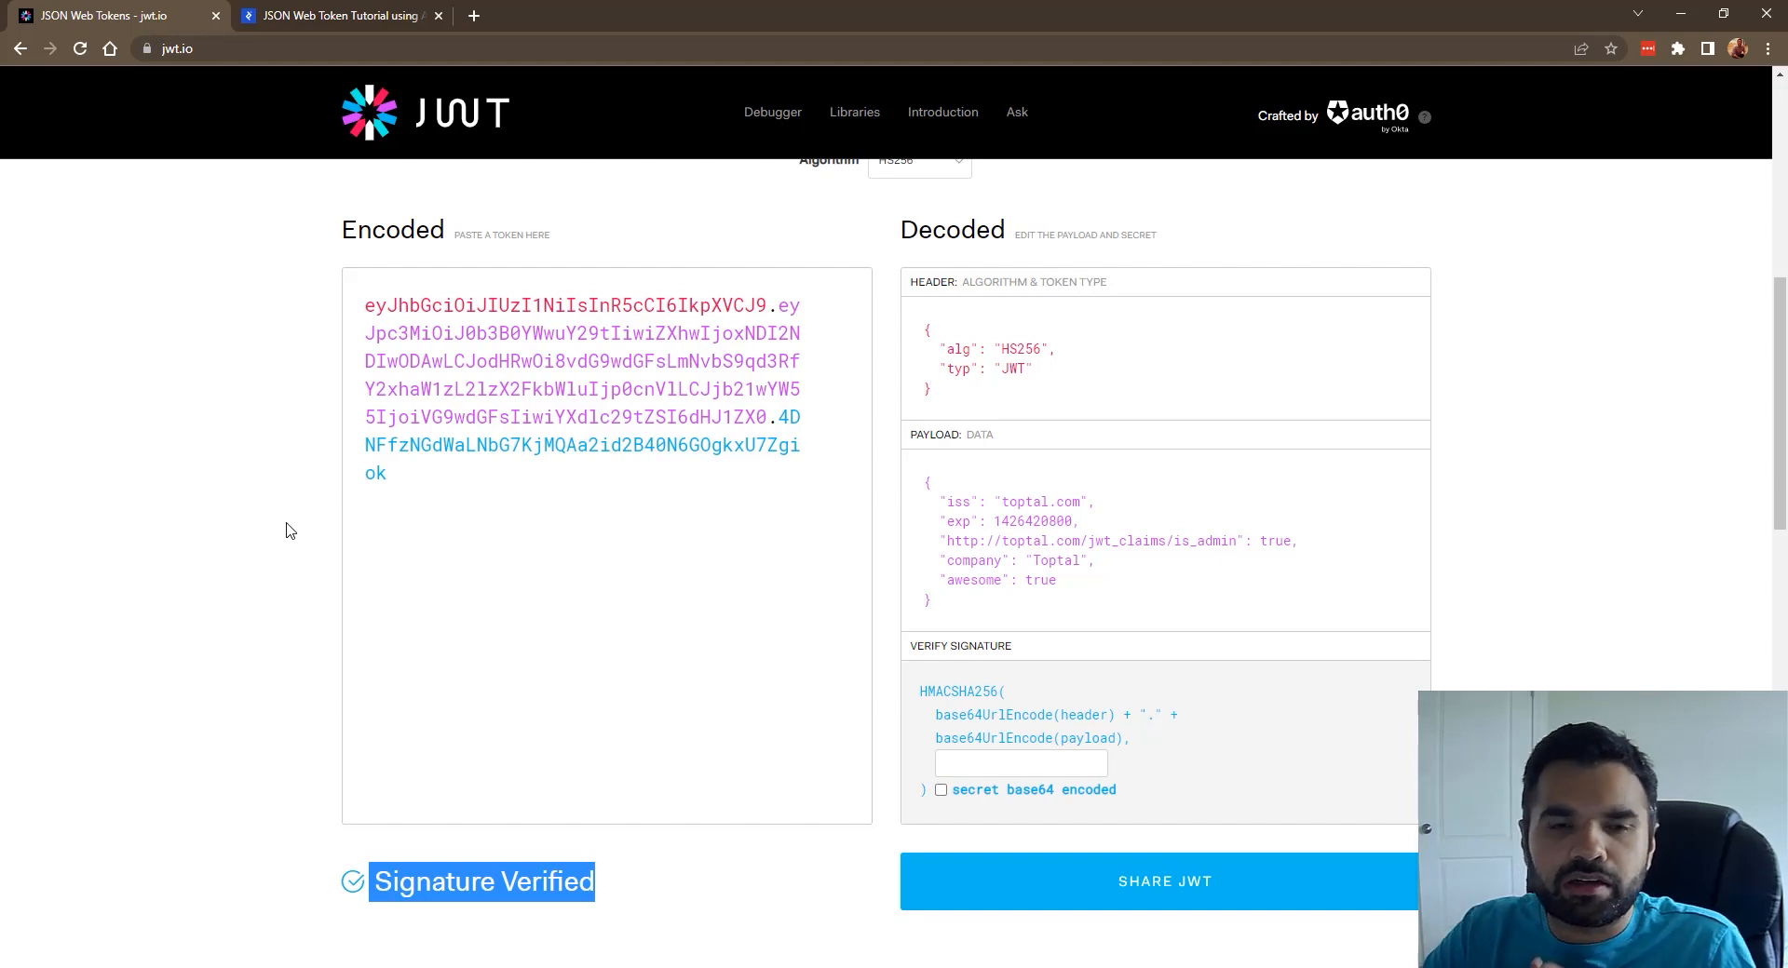